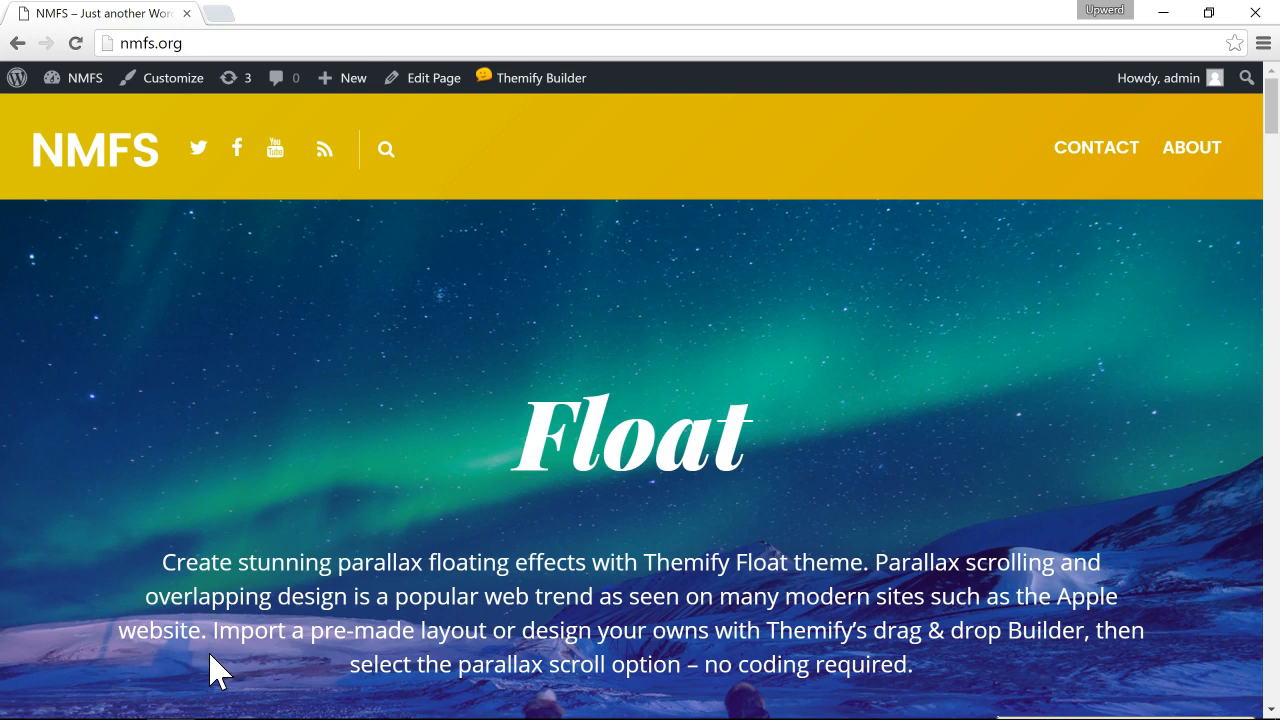
Review the front page, then set the Customizer's Header Inner Background to #b87979
scroll("down", 3)
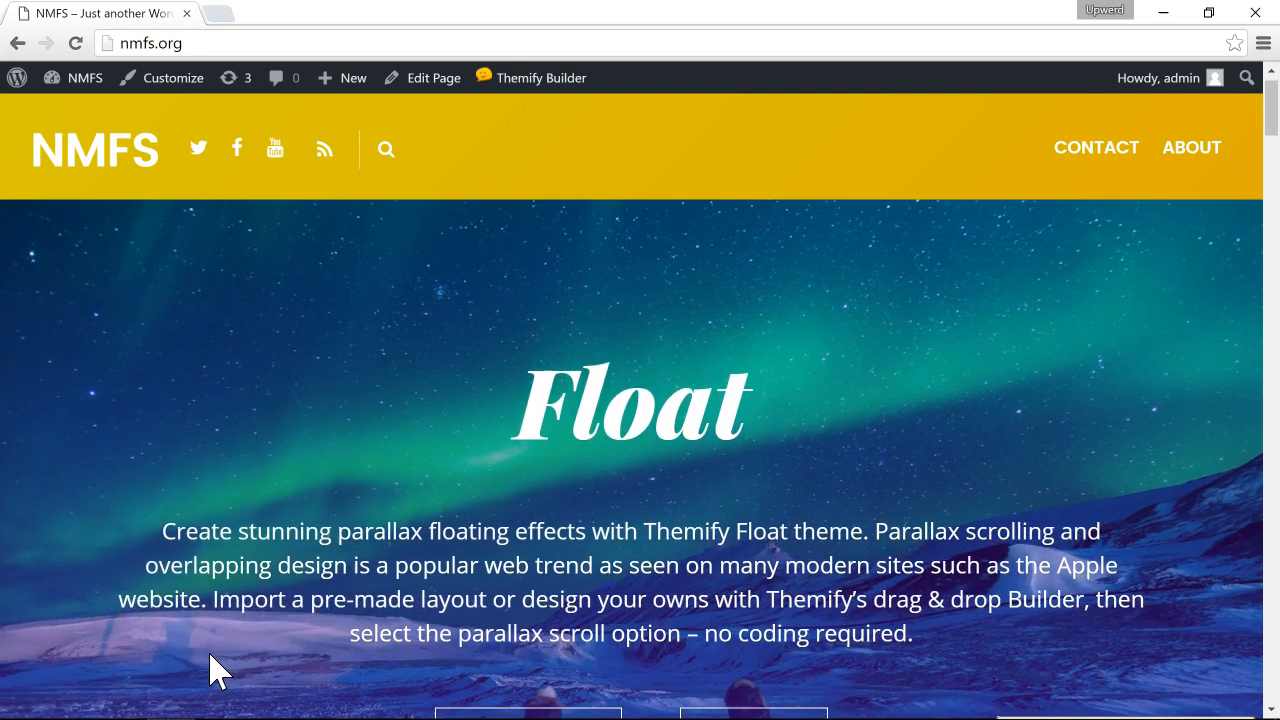
scroll("down", 3)
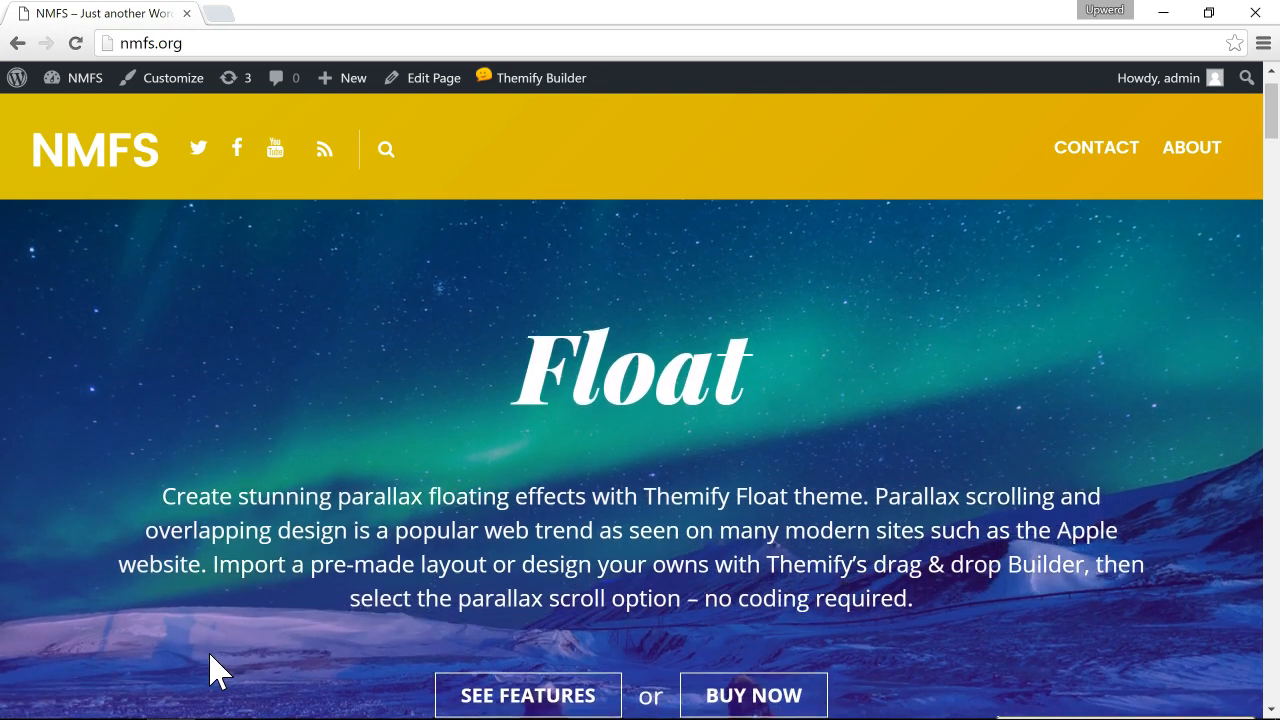
scroll("down", 3)
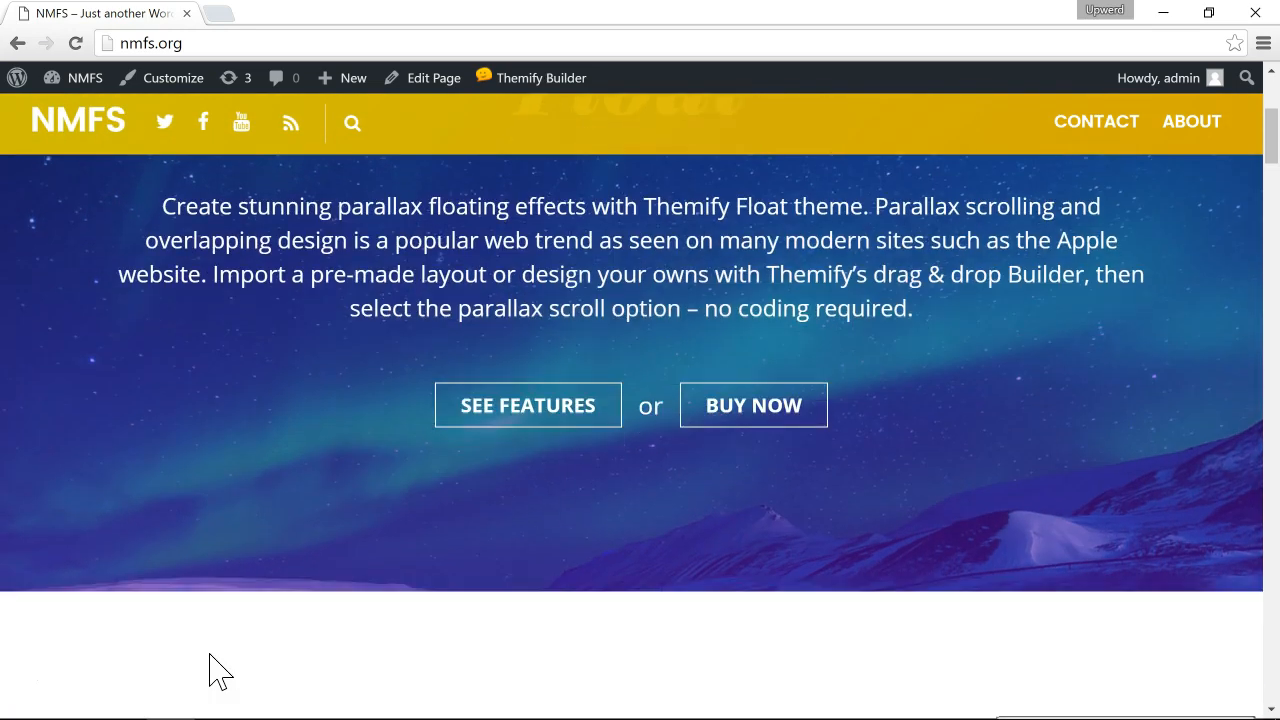
scroll("down", 3)
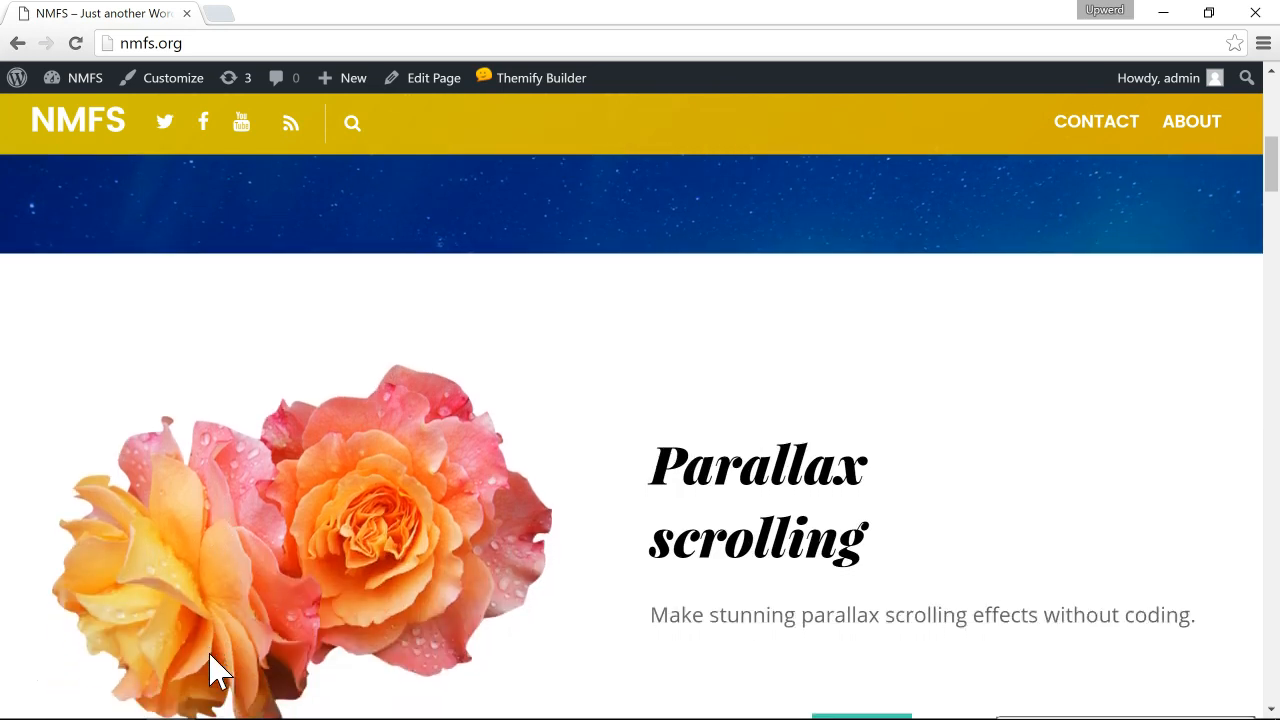
scroll("down", 3)
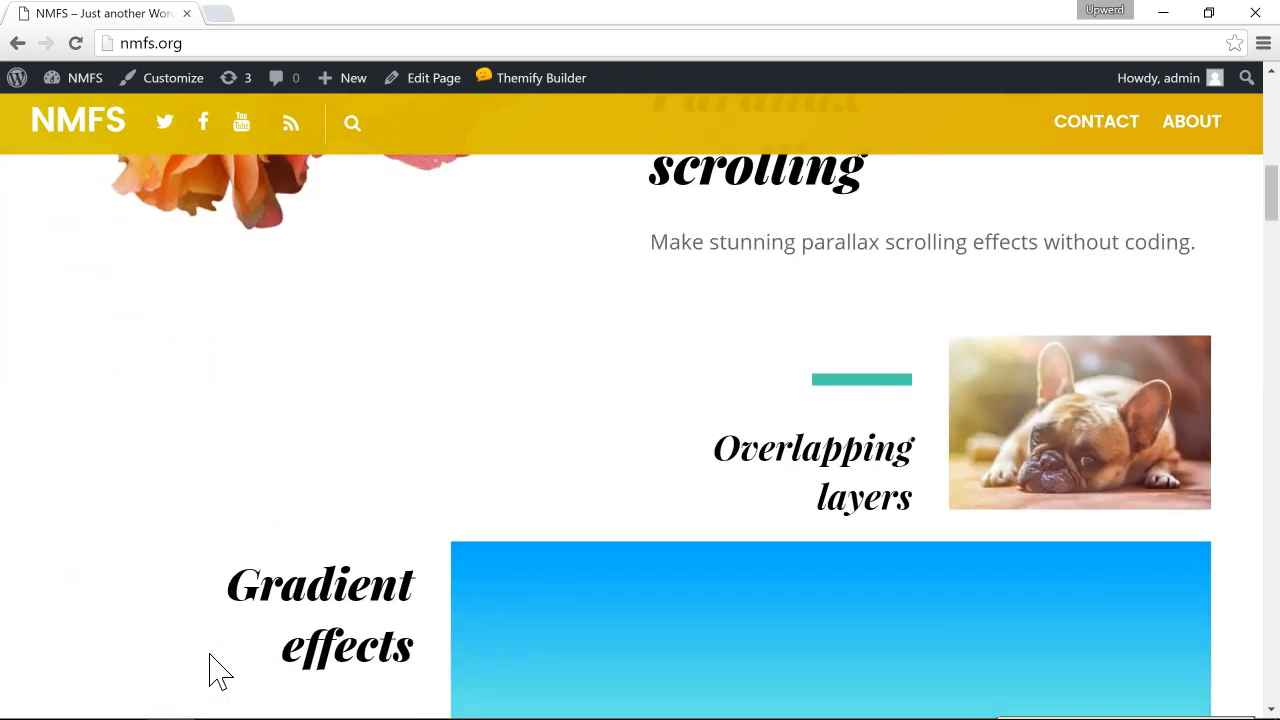
scroll("down", 3)
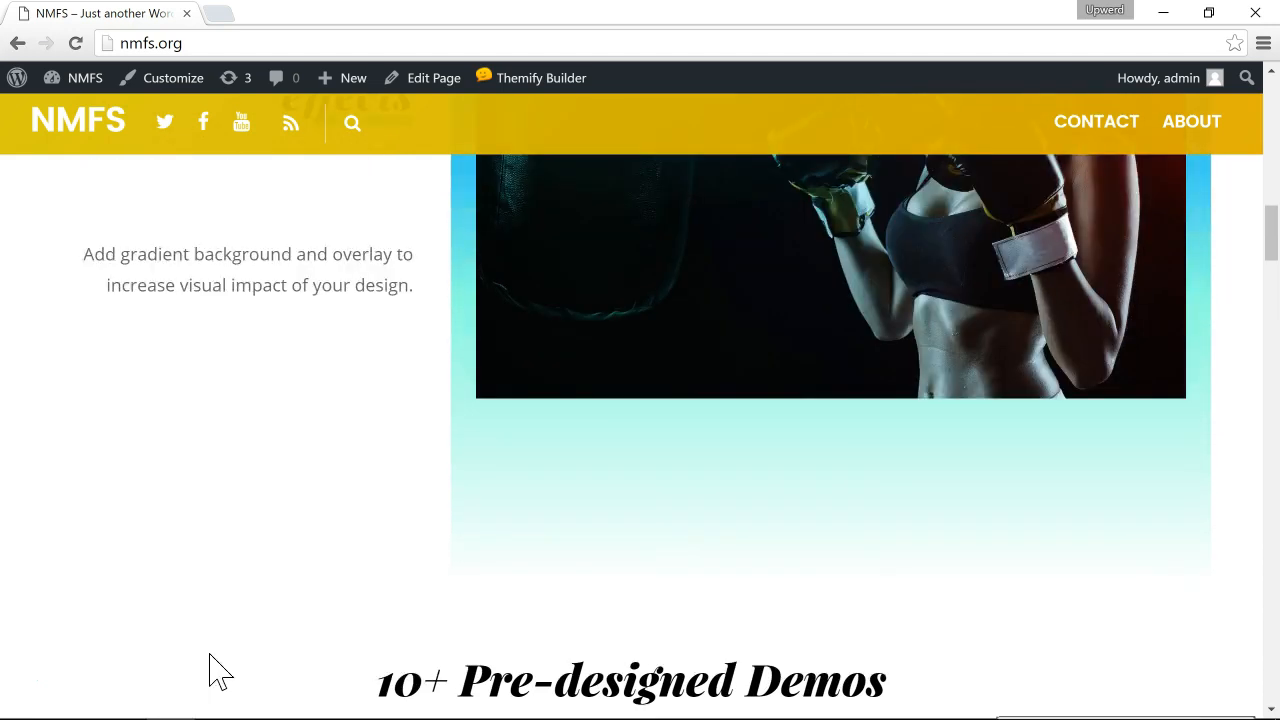
scroll("up", 3)
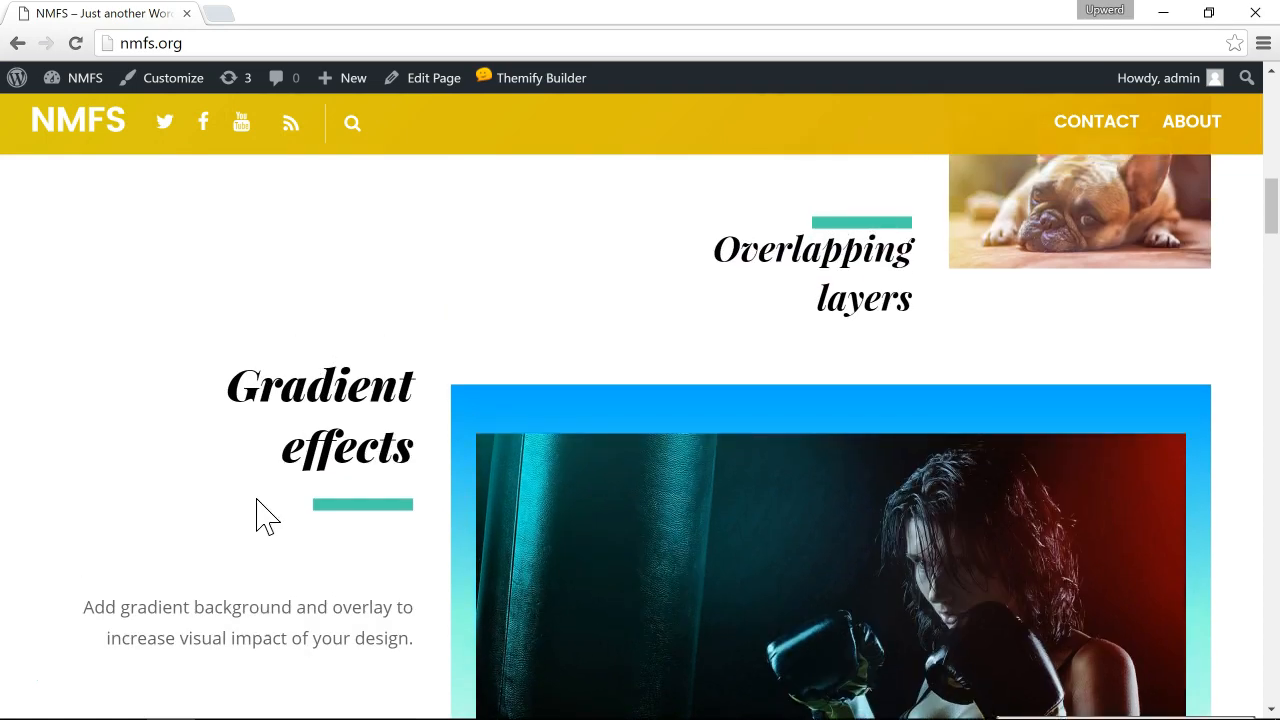
scroll("up", 3)
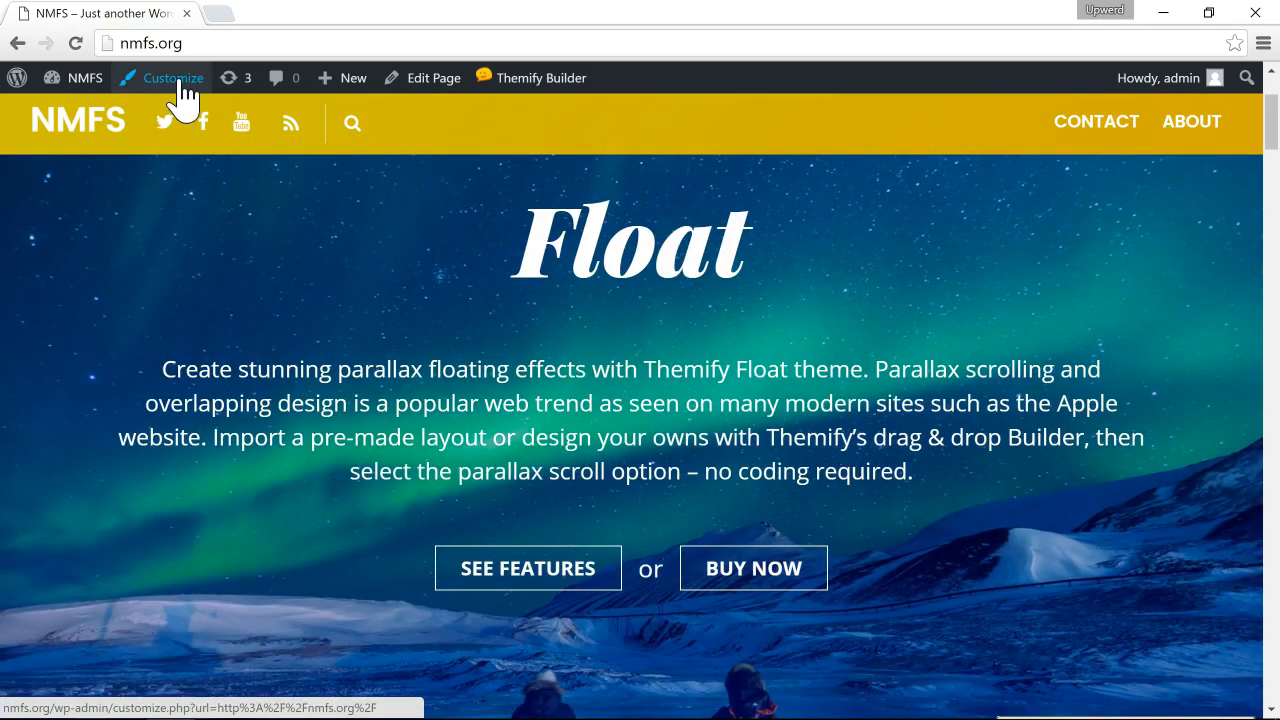
left_click(172, 78)
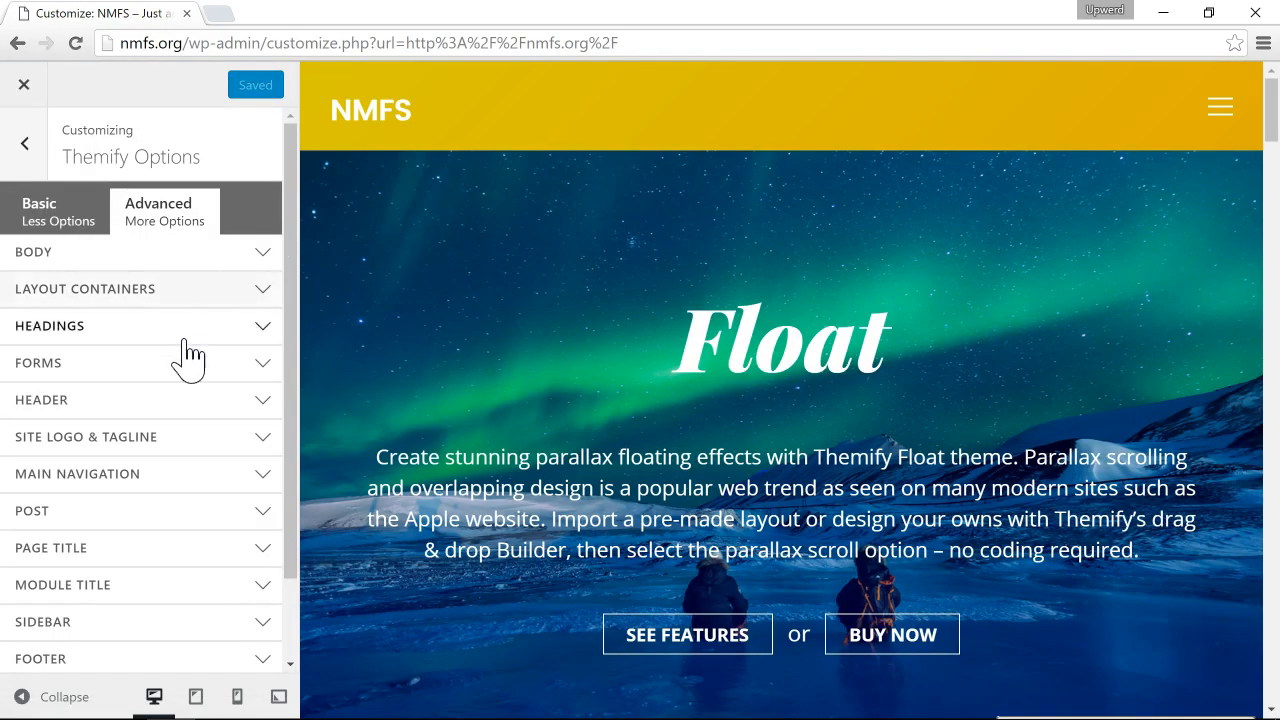
mouse_move(186, 511)
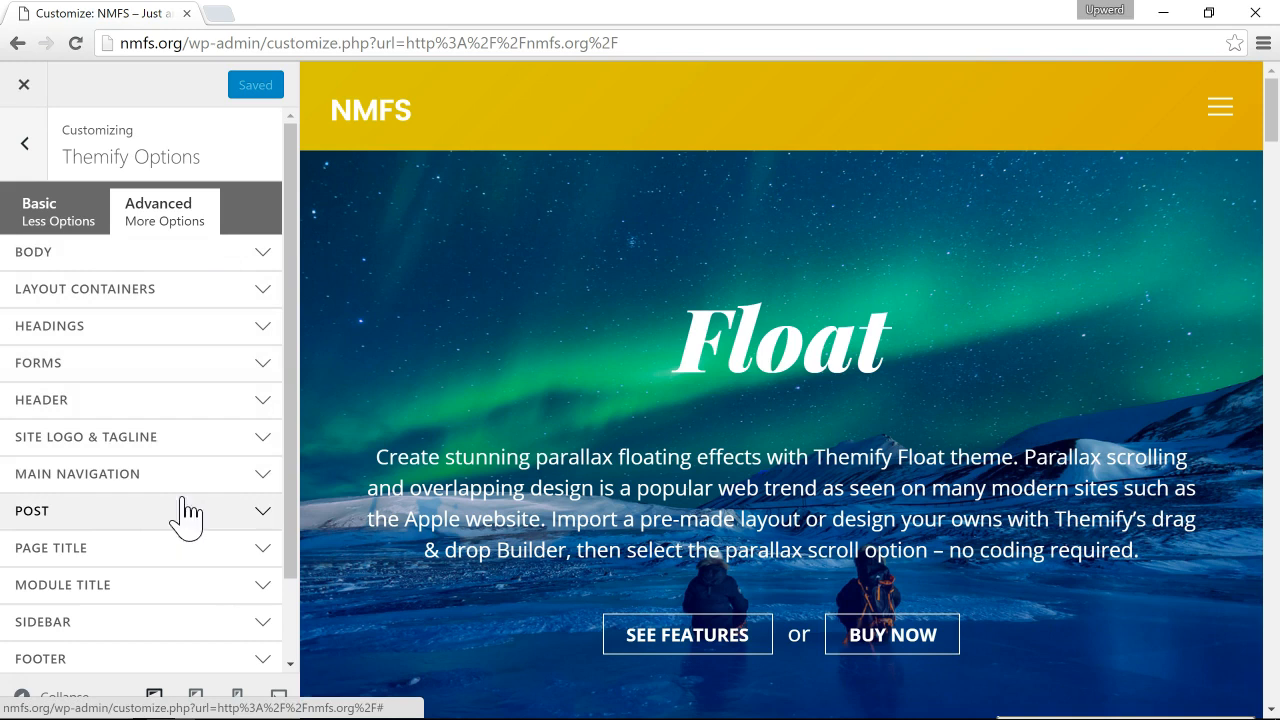
mouse_move(628, 78)
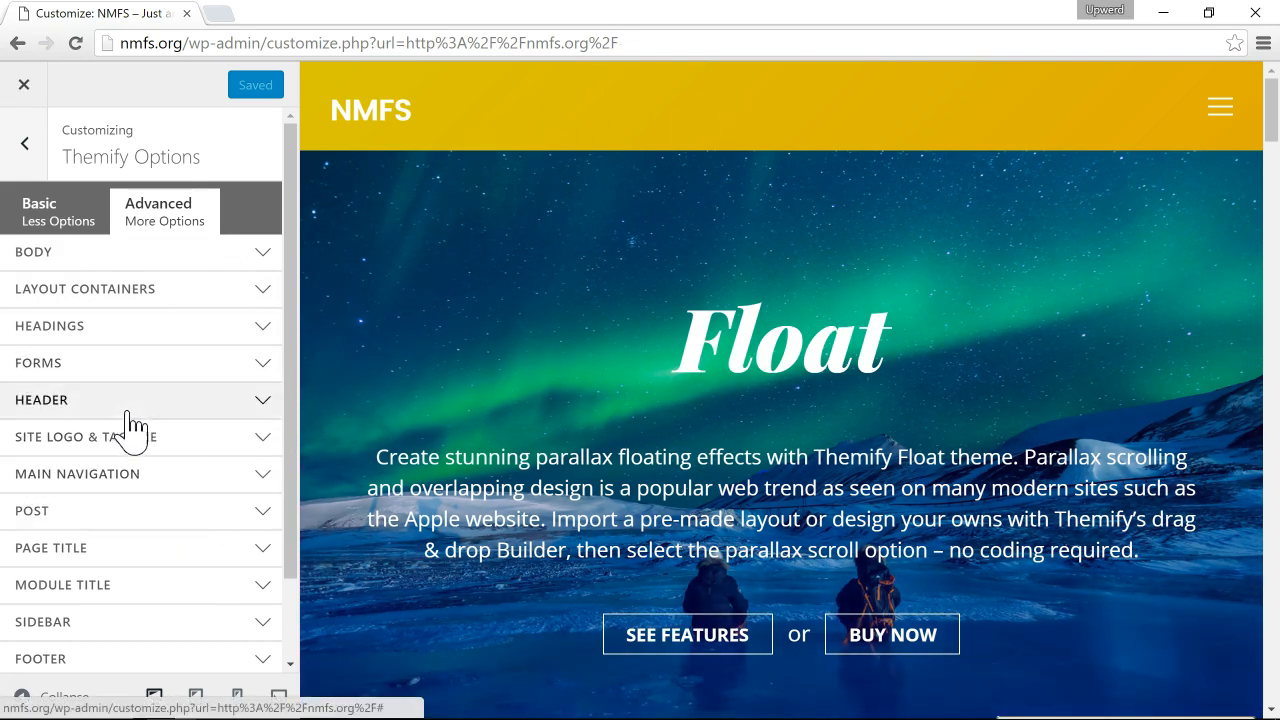
left_click(41, 399)
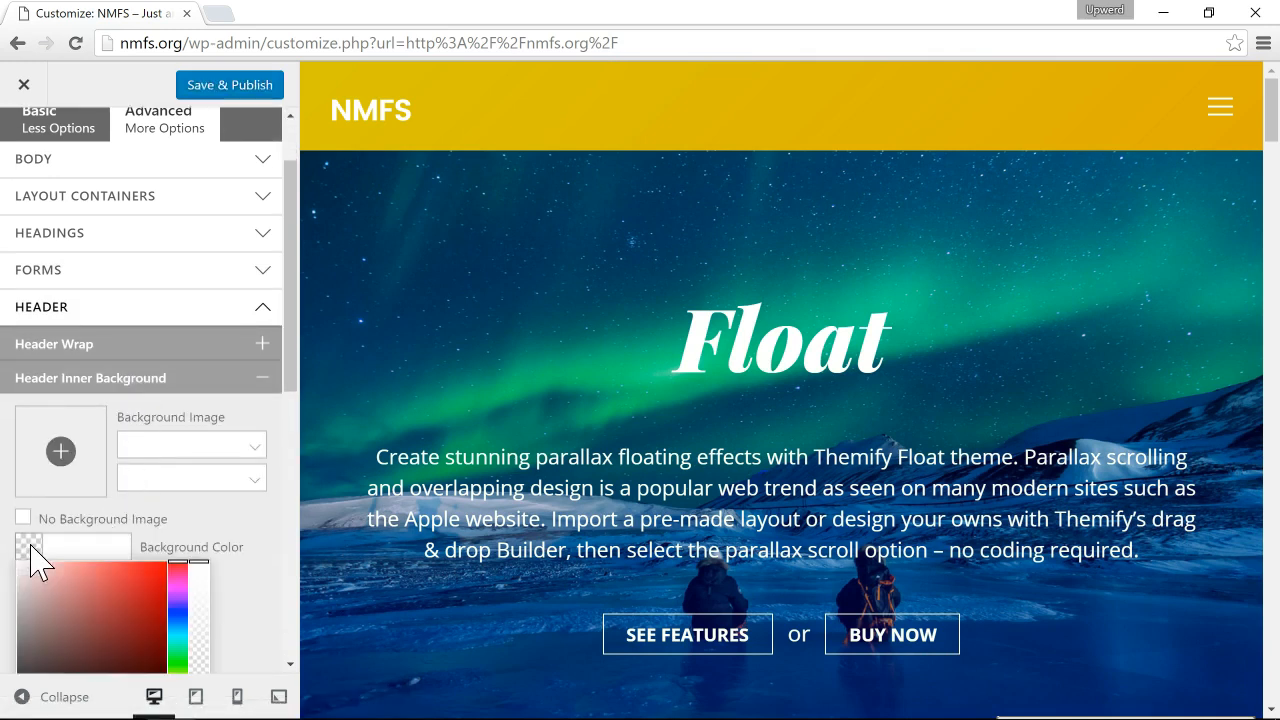
left_click(95, 528)
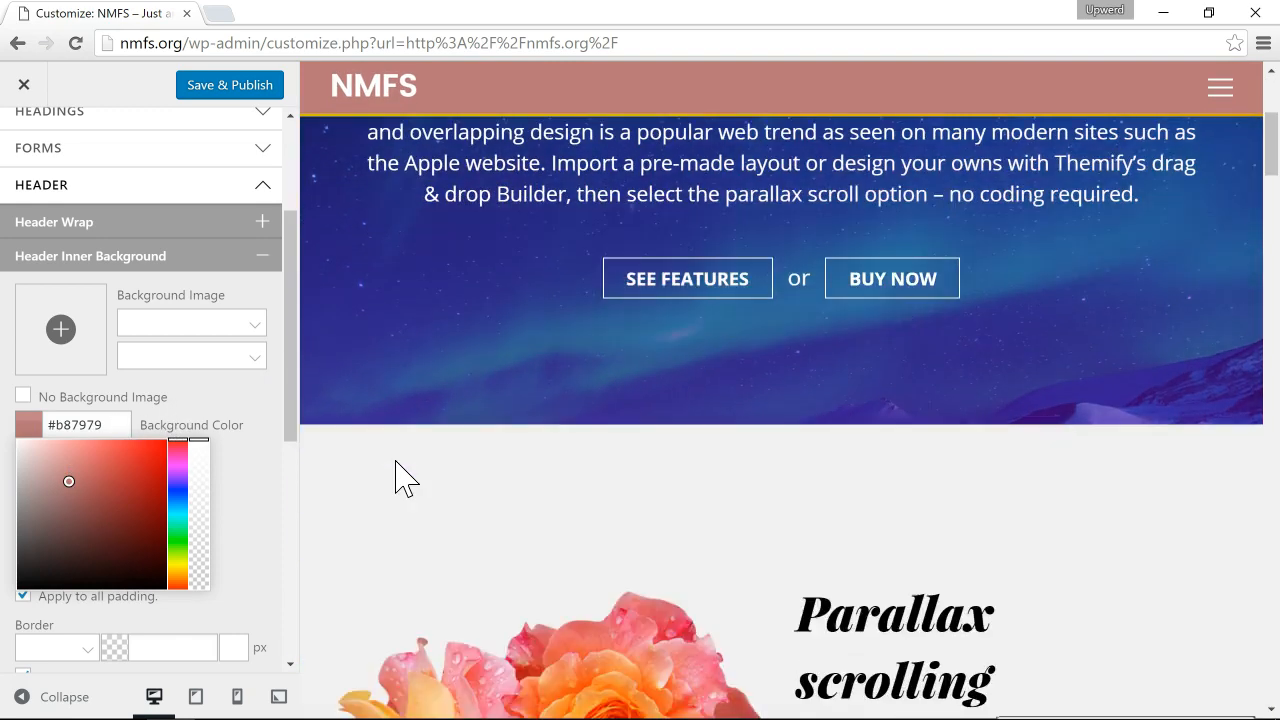
scroll("down", 3)
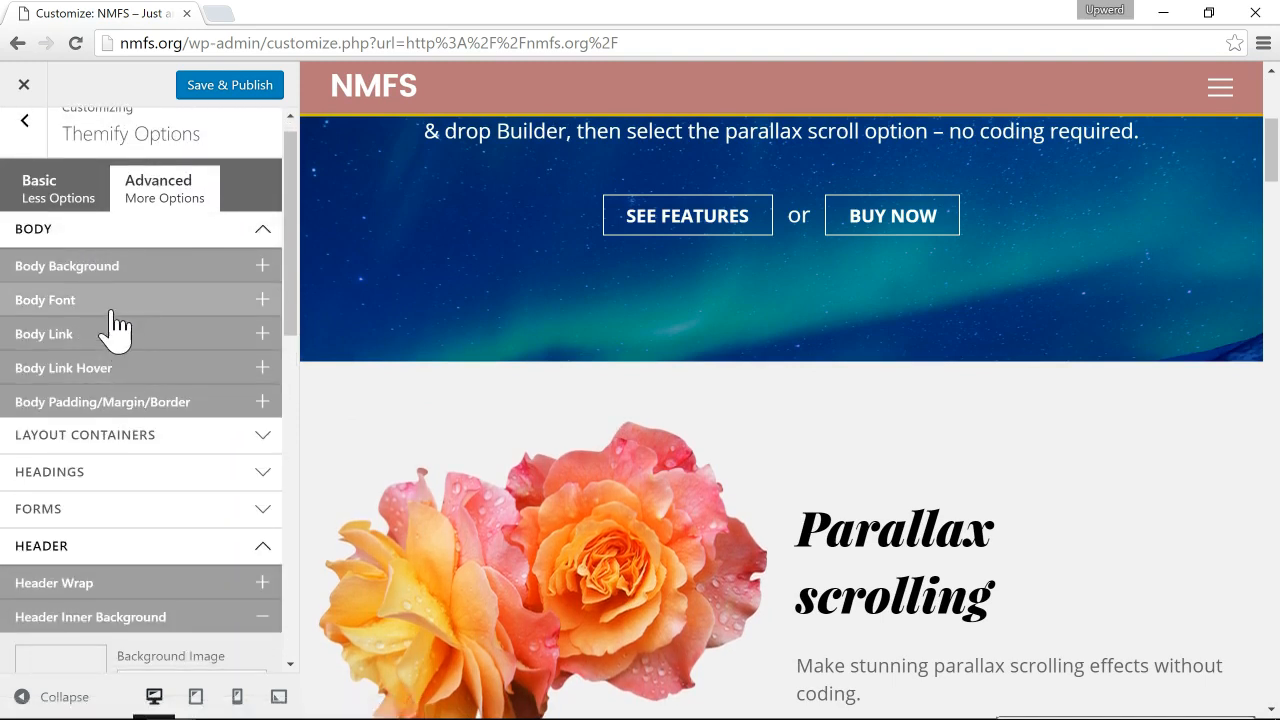
Set Body Background color to #572626, then close the Customizer back to the front page
left_click(67, 265)
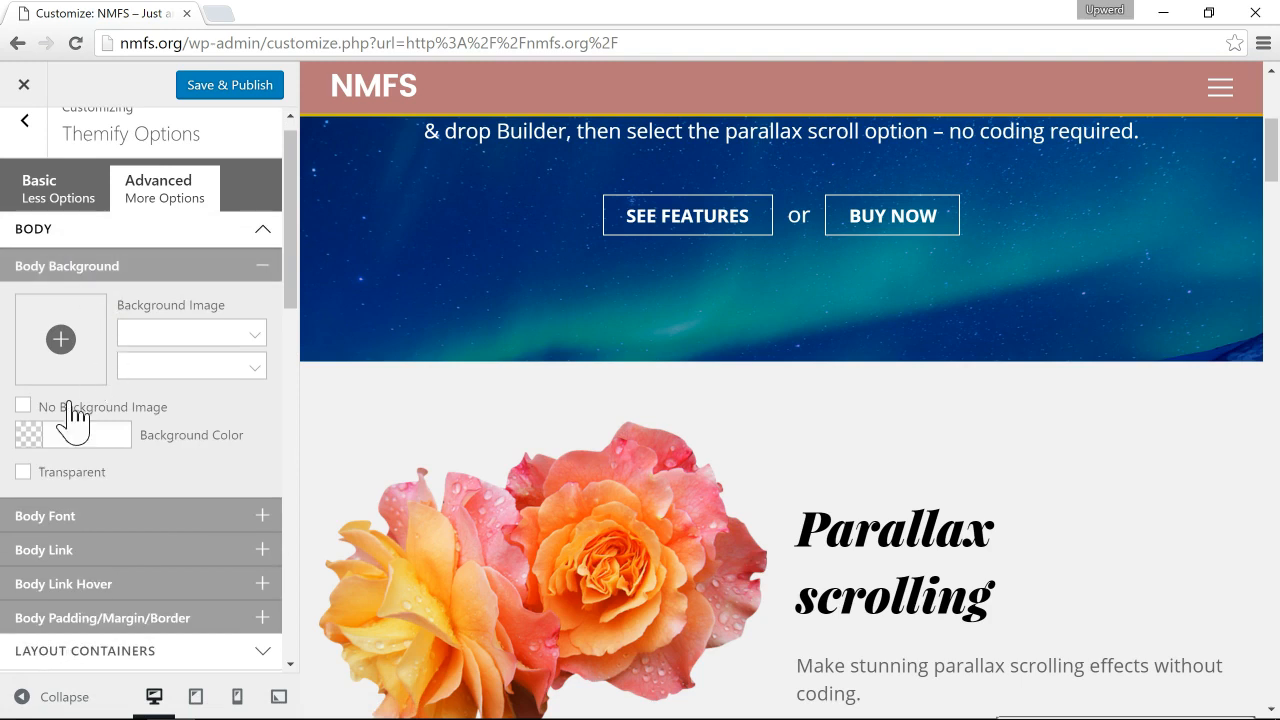
left_click(40, 434)
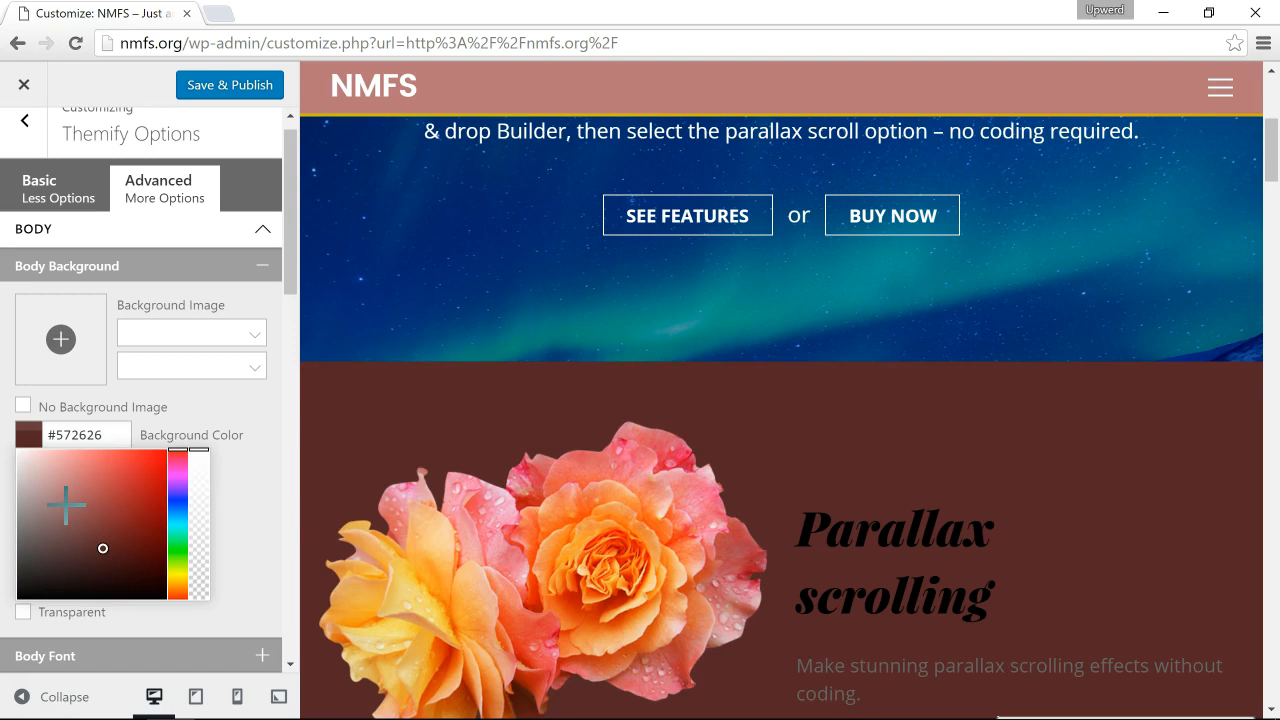
mouse_move(190, 380)
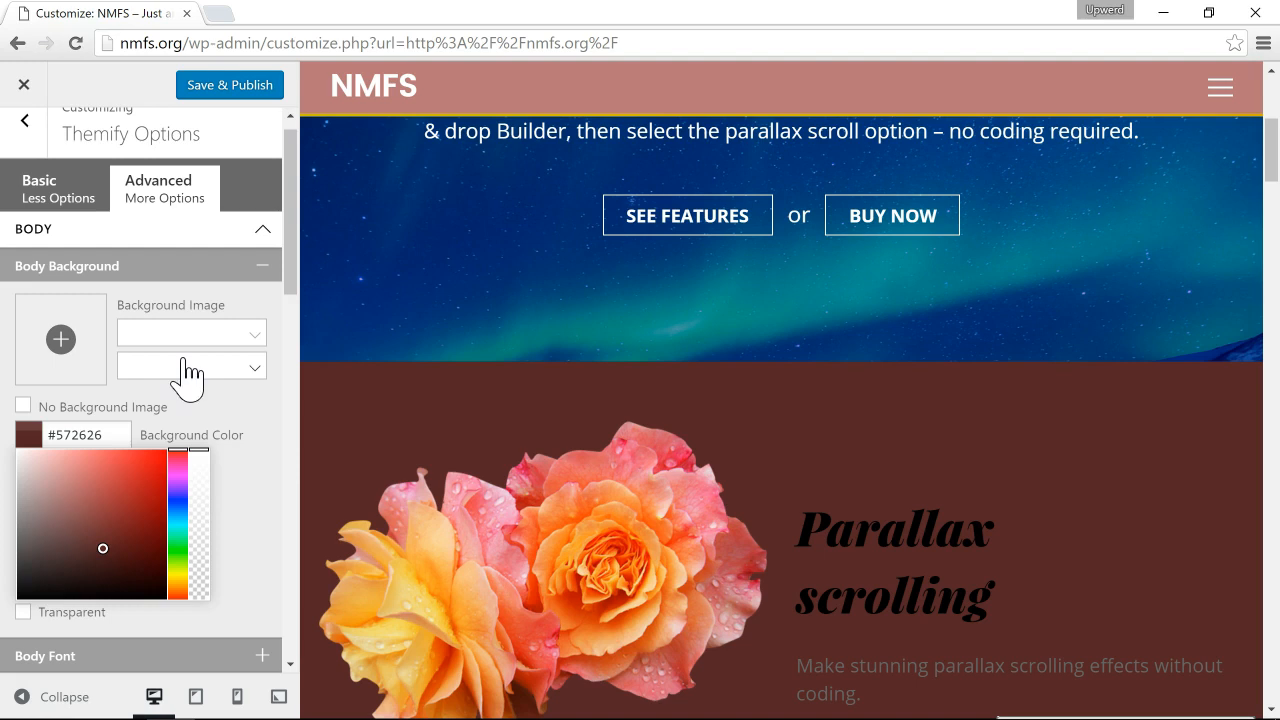
scroll("down", 3)
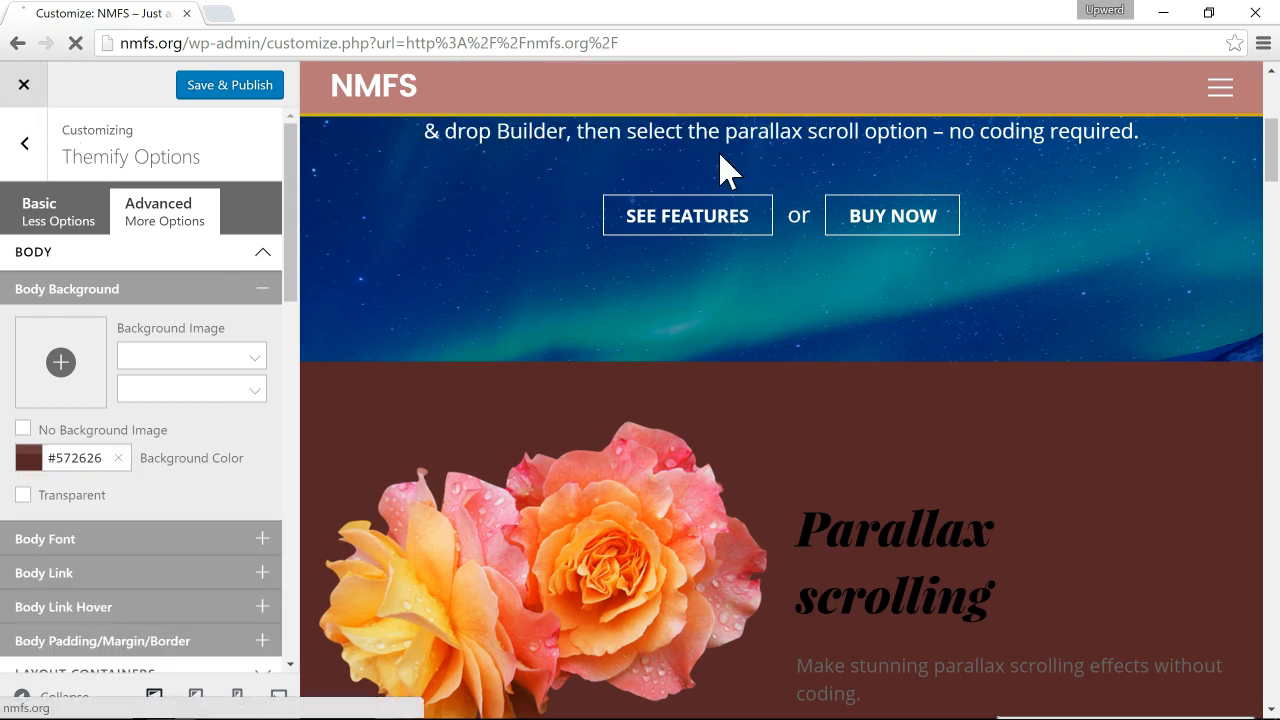
left_click(24, 84)
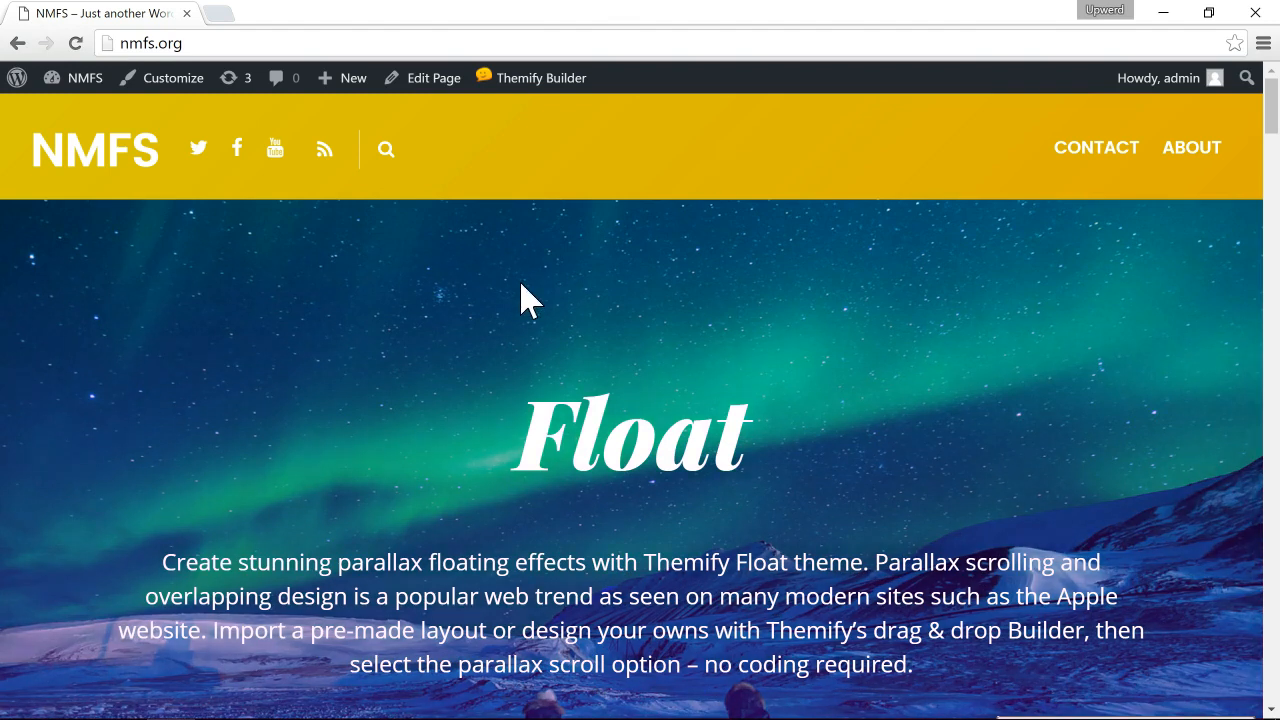
mouse_move(387, 390)
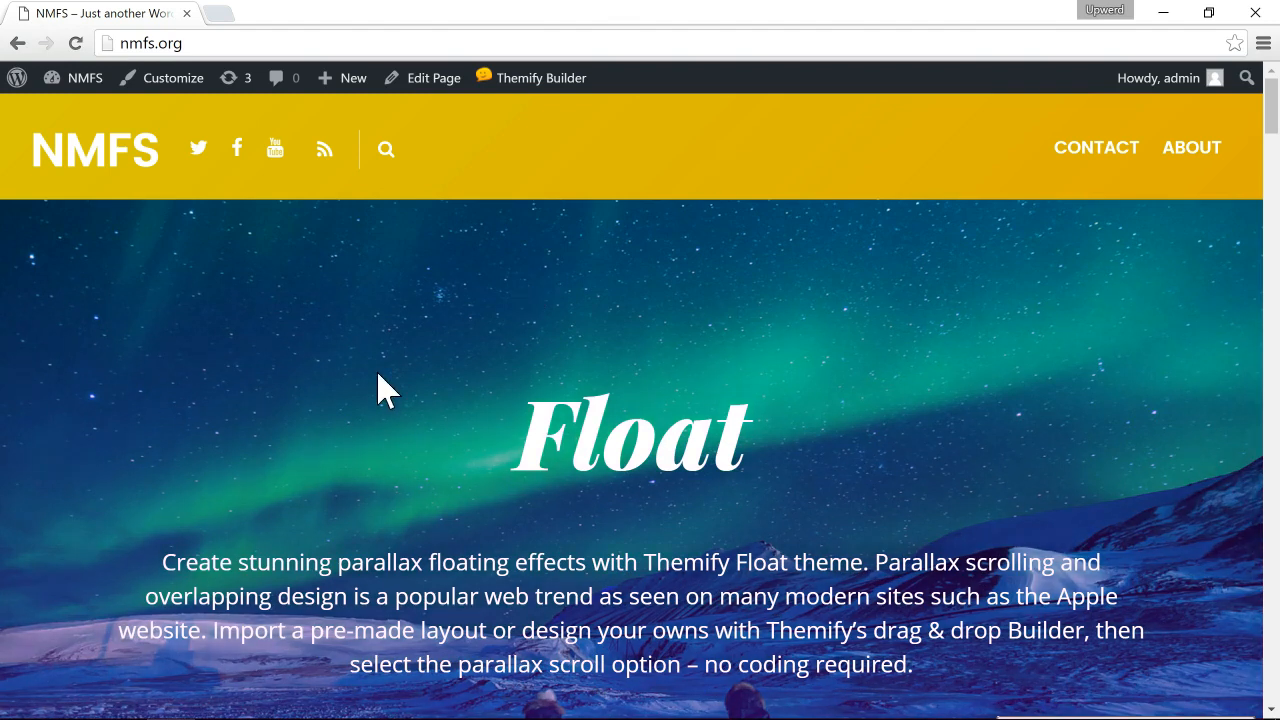
mouse_move(172, 78)
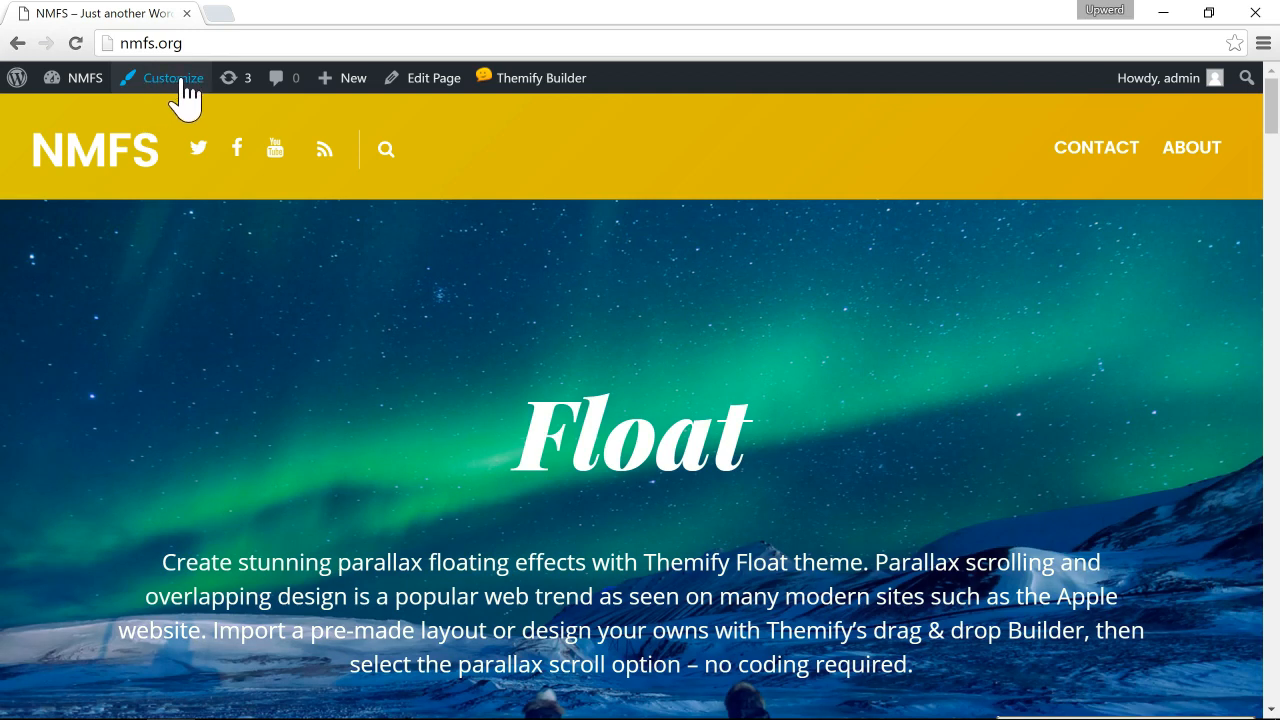
mouse_move(238, 382)
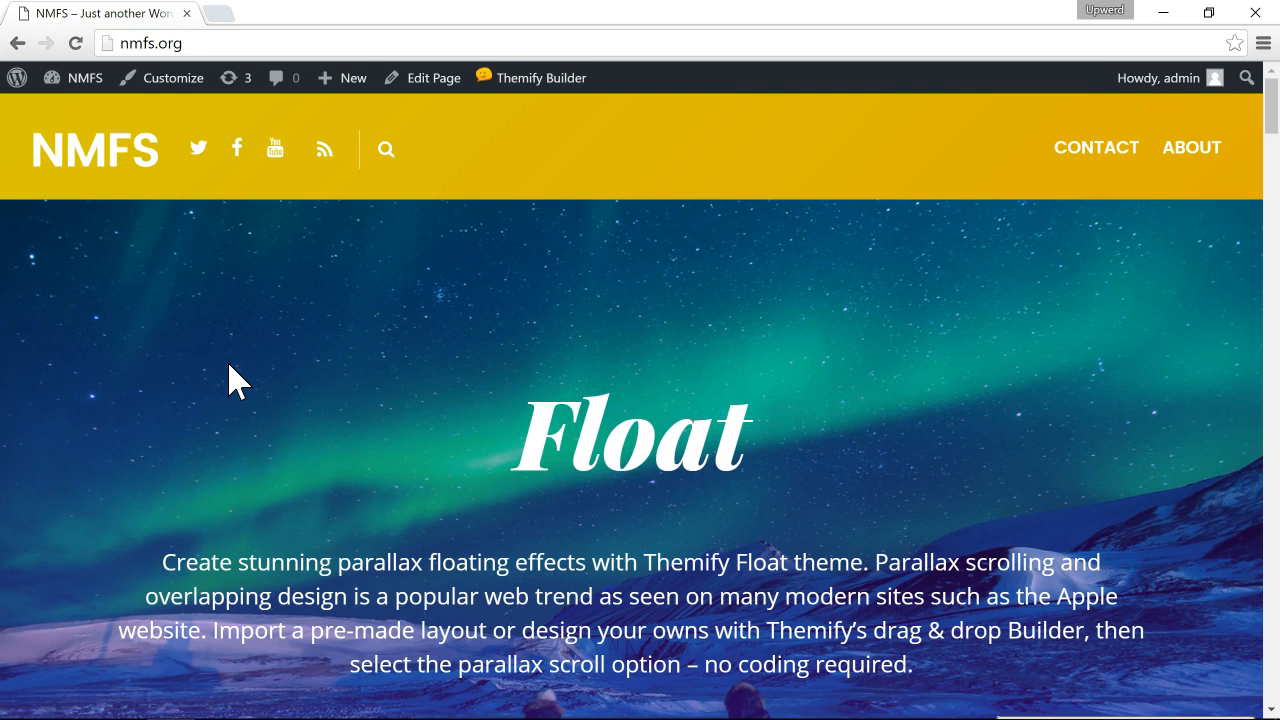
mouse_move(150, 280)
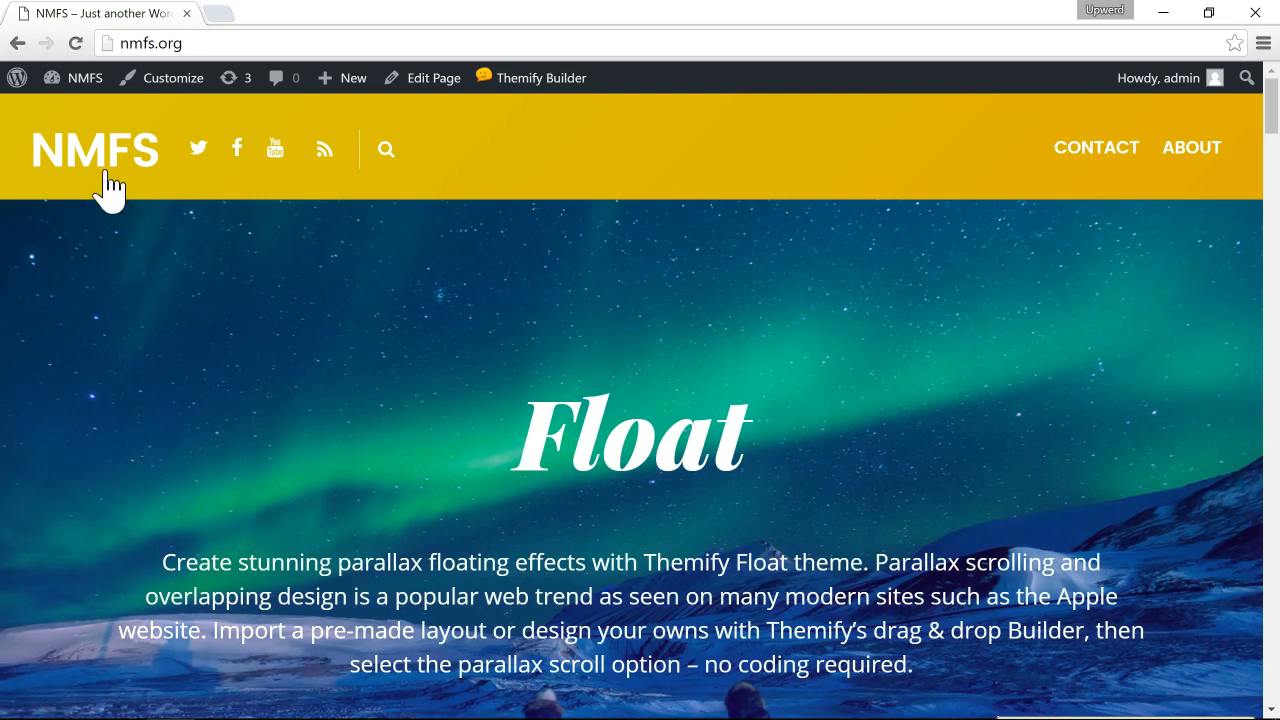
Open the NMFS site-name dropdown in the admin toolbar
left_click(84, 77)
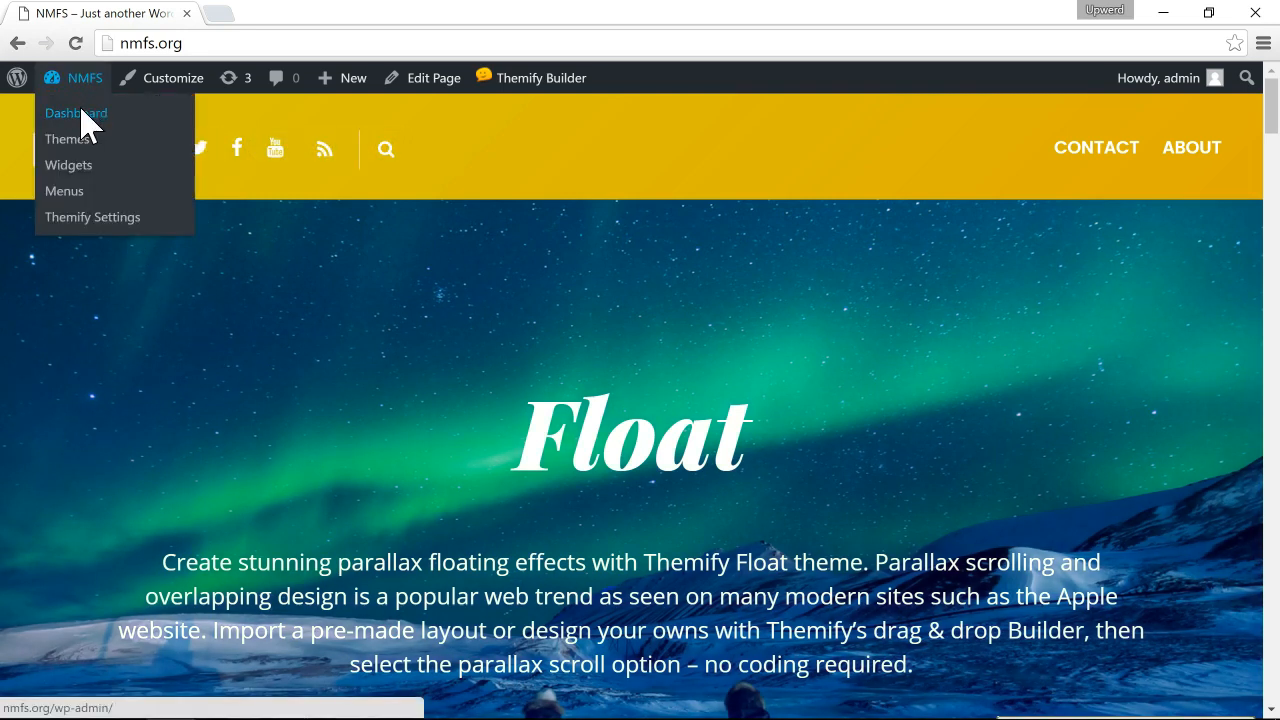
Go to the Dashboard and open Plugins > Add New
left_click(76, 112)
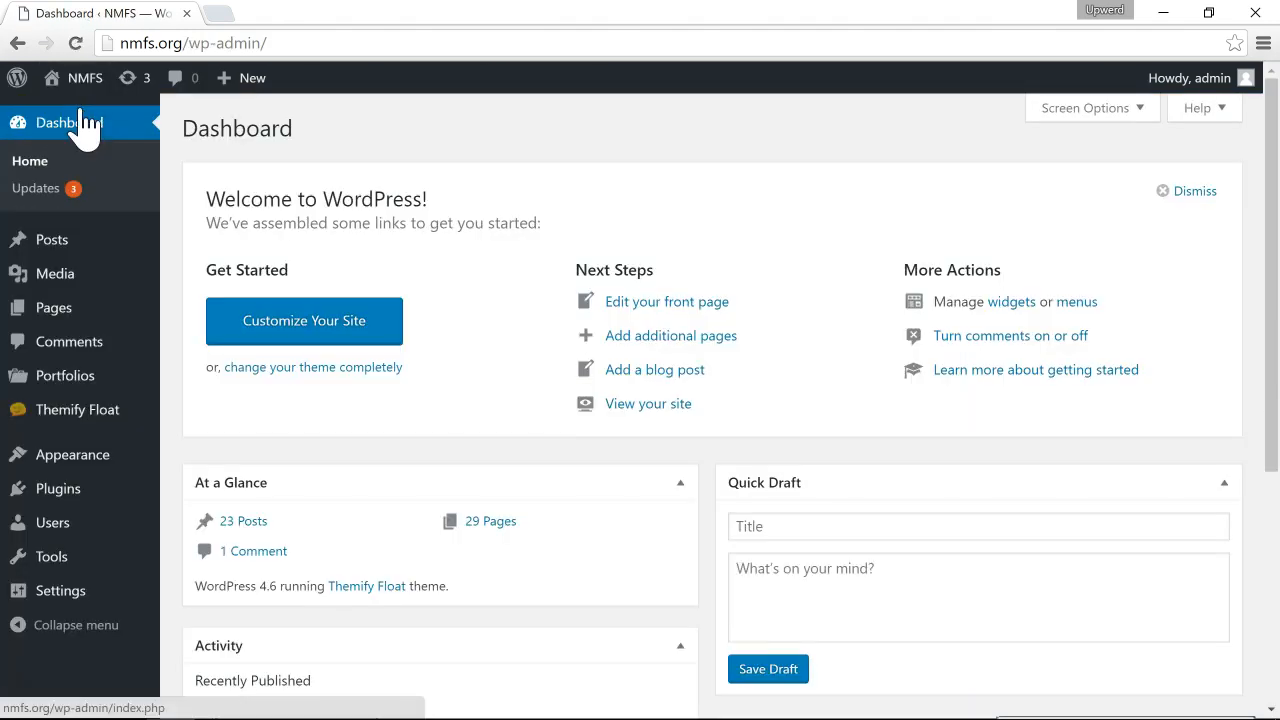
mouse_move(57, 488)
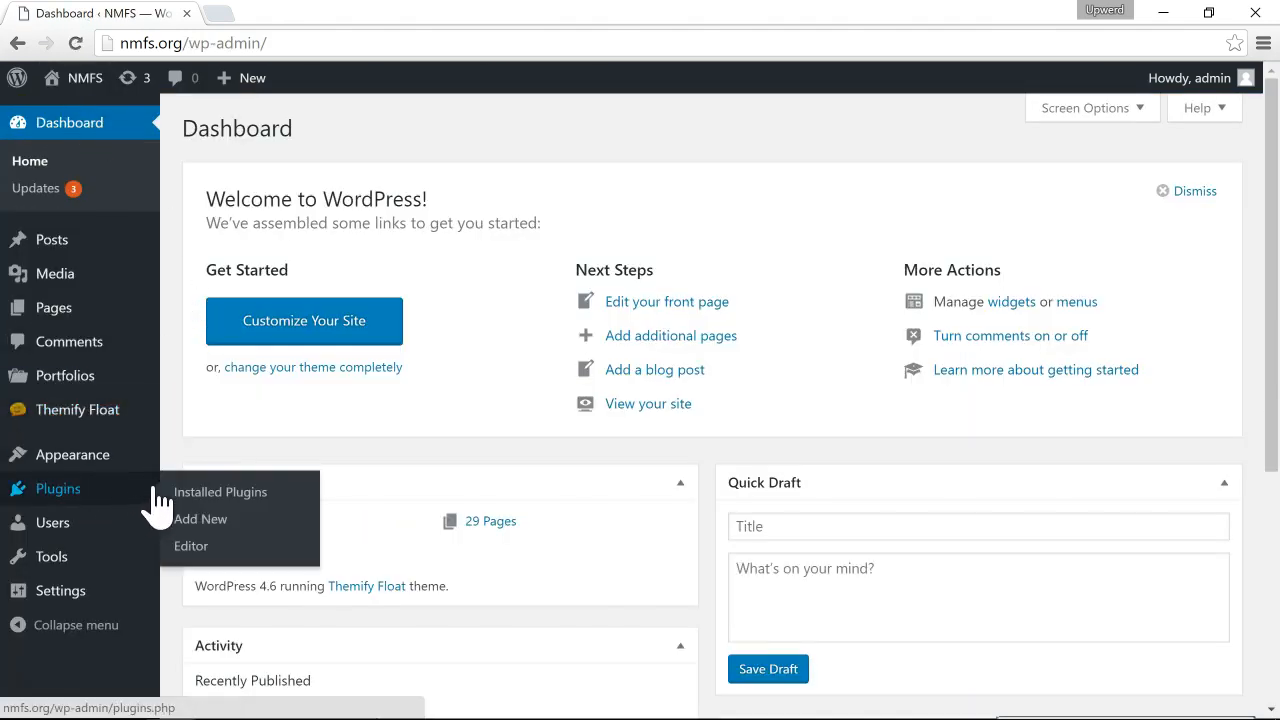
left_click(200, 518)
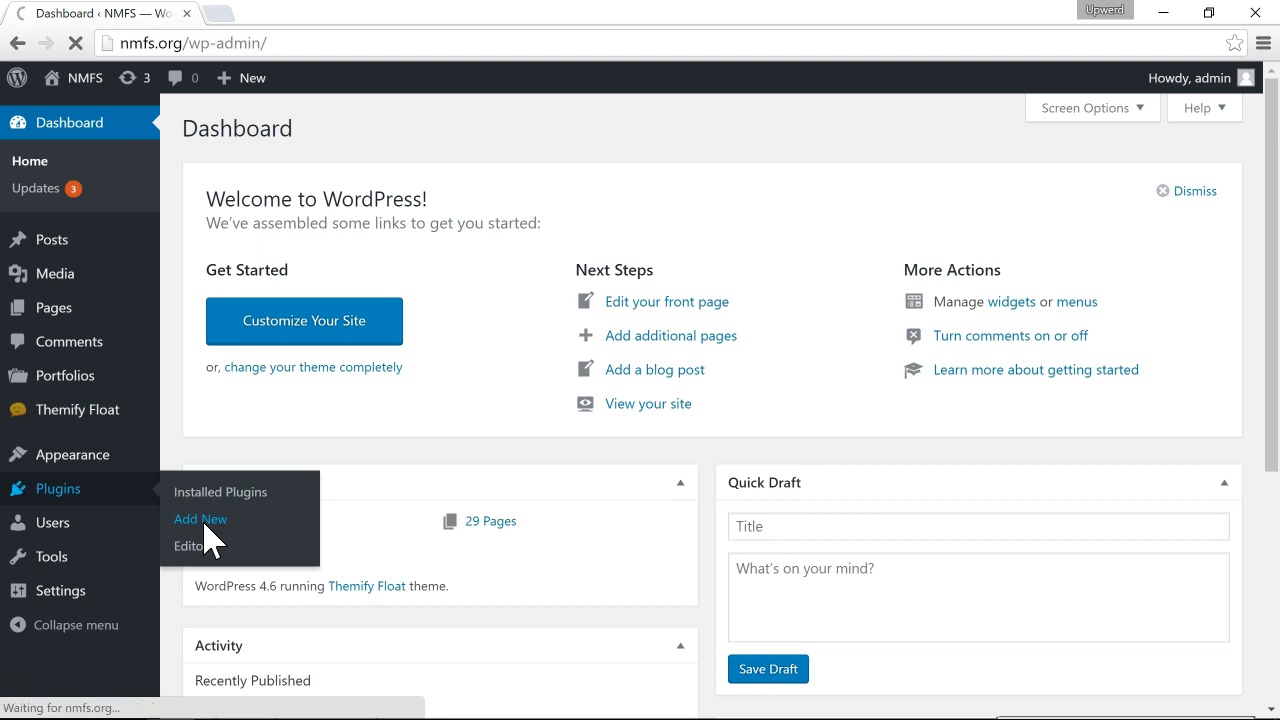
left_click(200, 518)
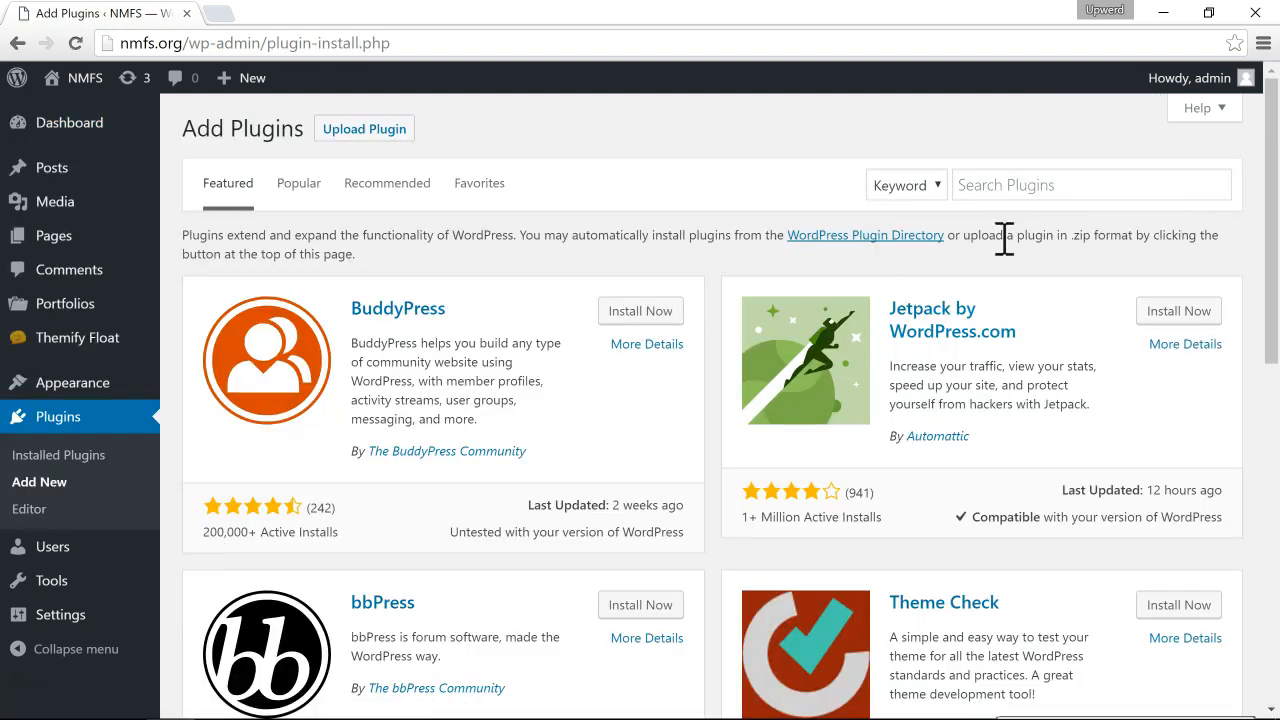
Search for 'siteorigin css', install SiteOrigin CSS, and activate it
type("siteorigin css")
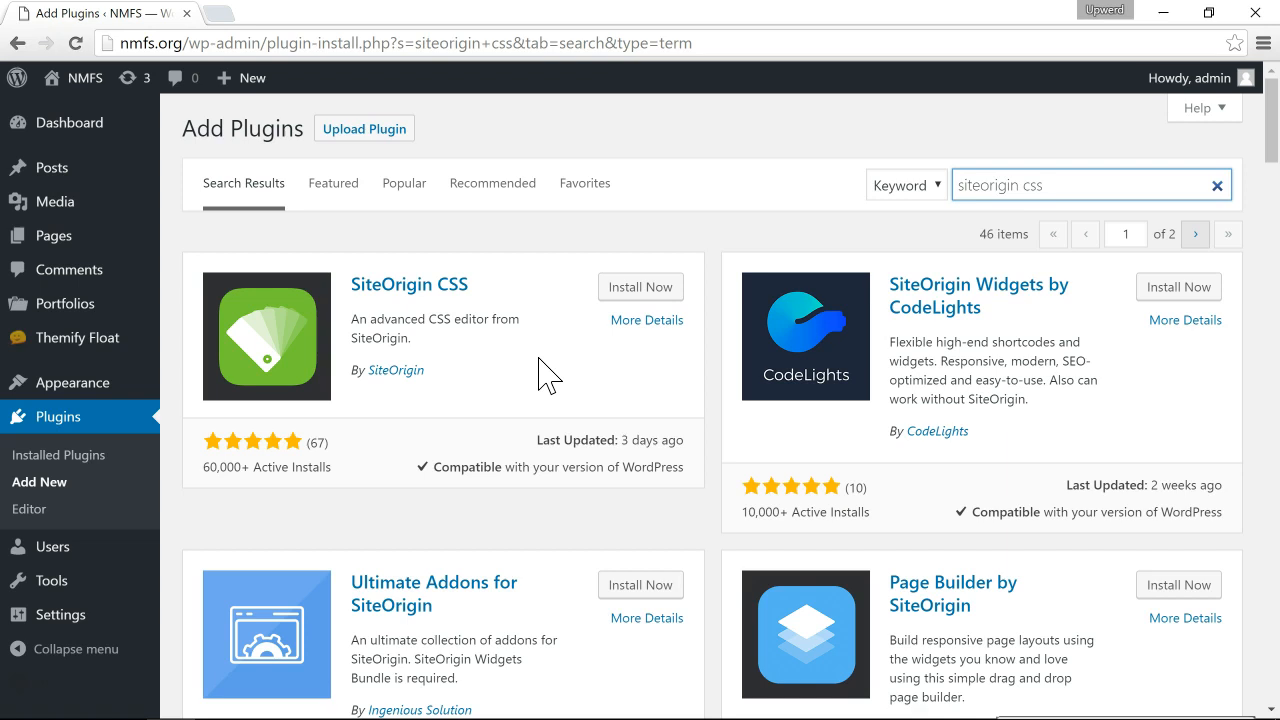
mouse_move(480, 355)
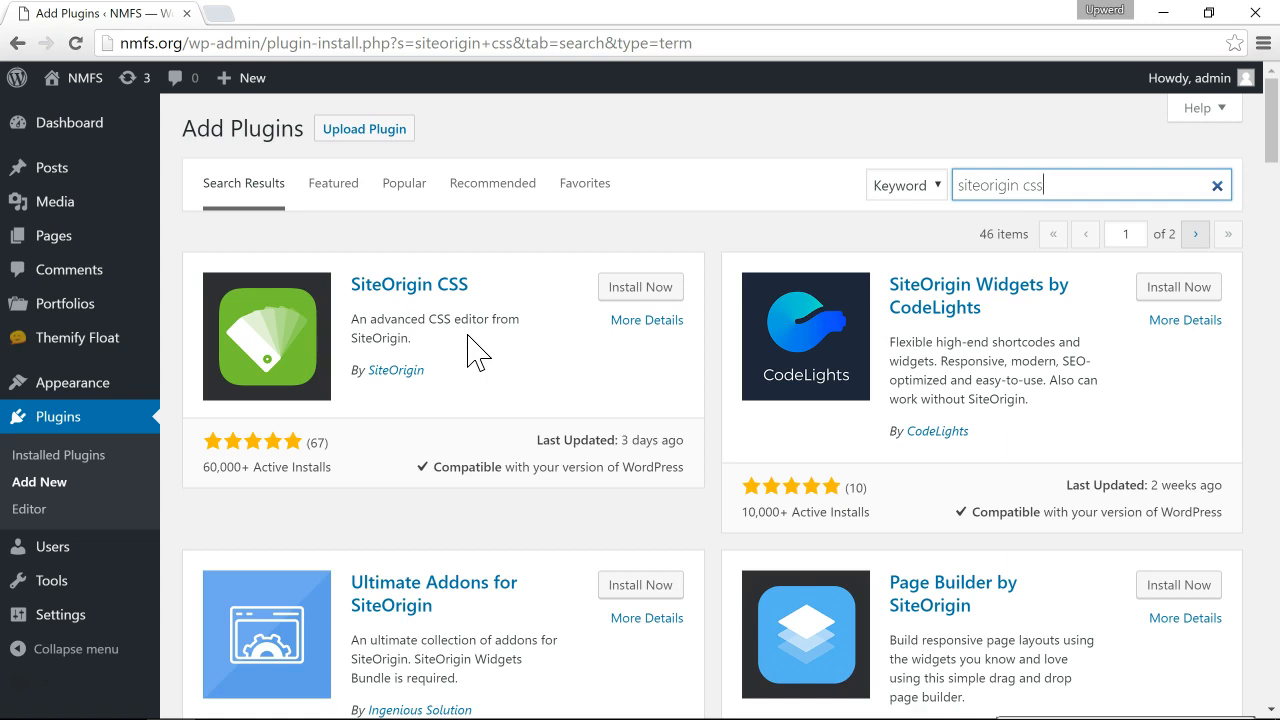
mouse_move(568, 318)
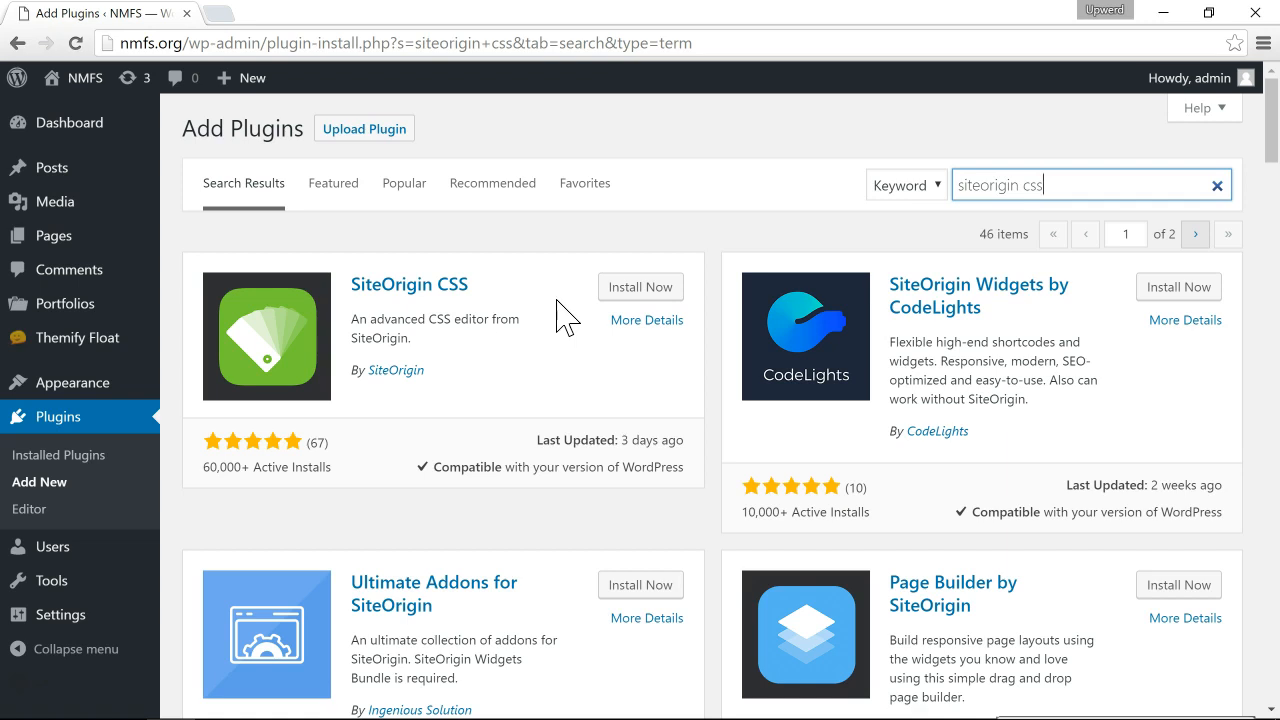
left_click(640, 287)
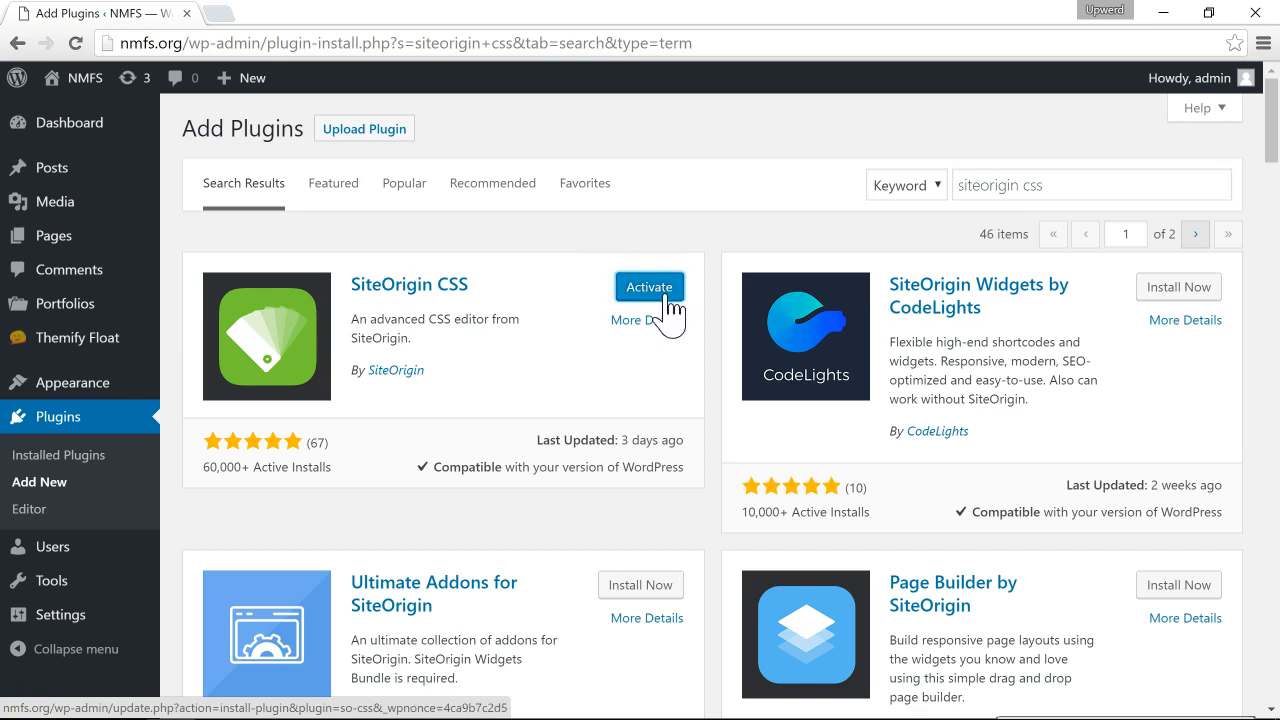
left_click(648, 287)
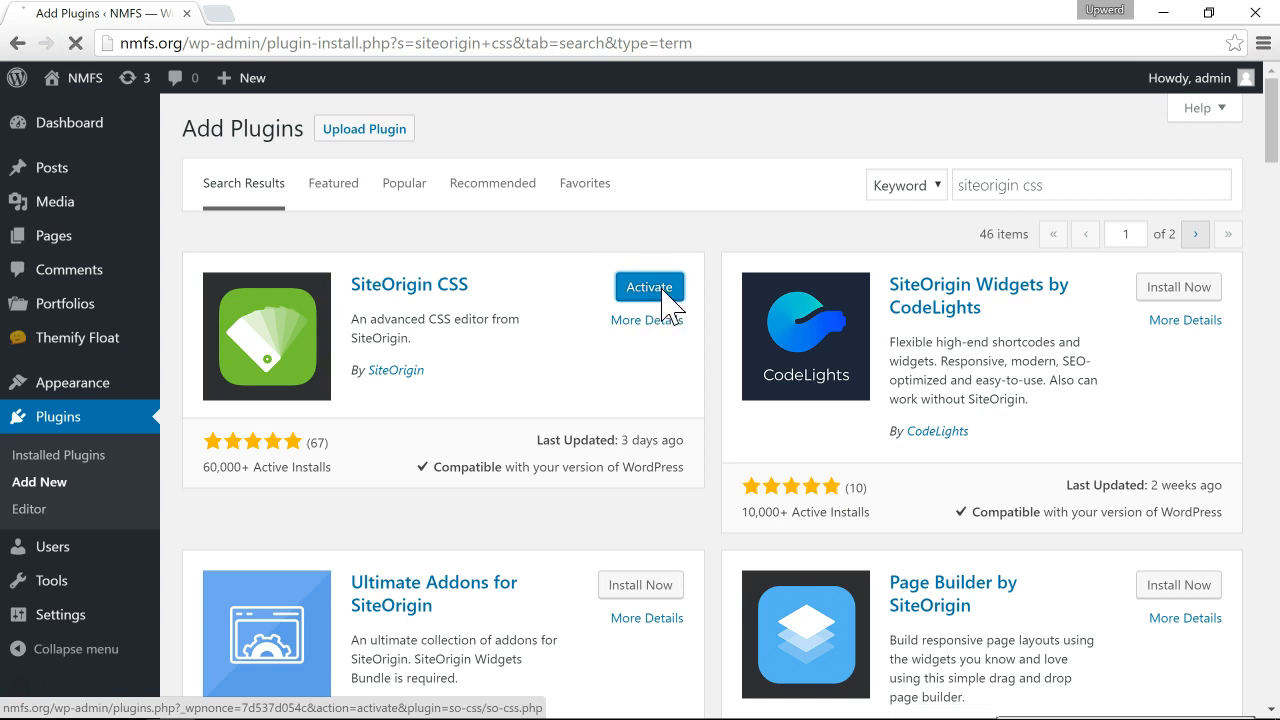
left_click(648, 287)
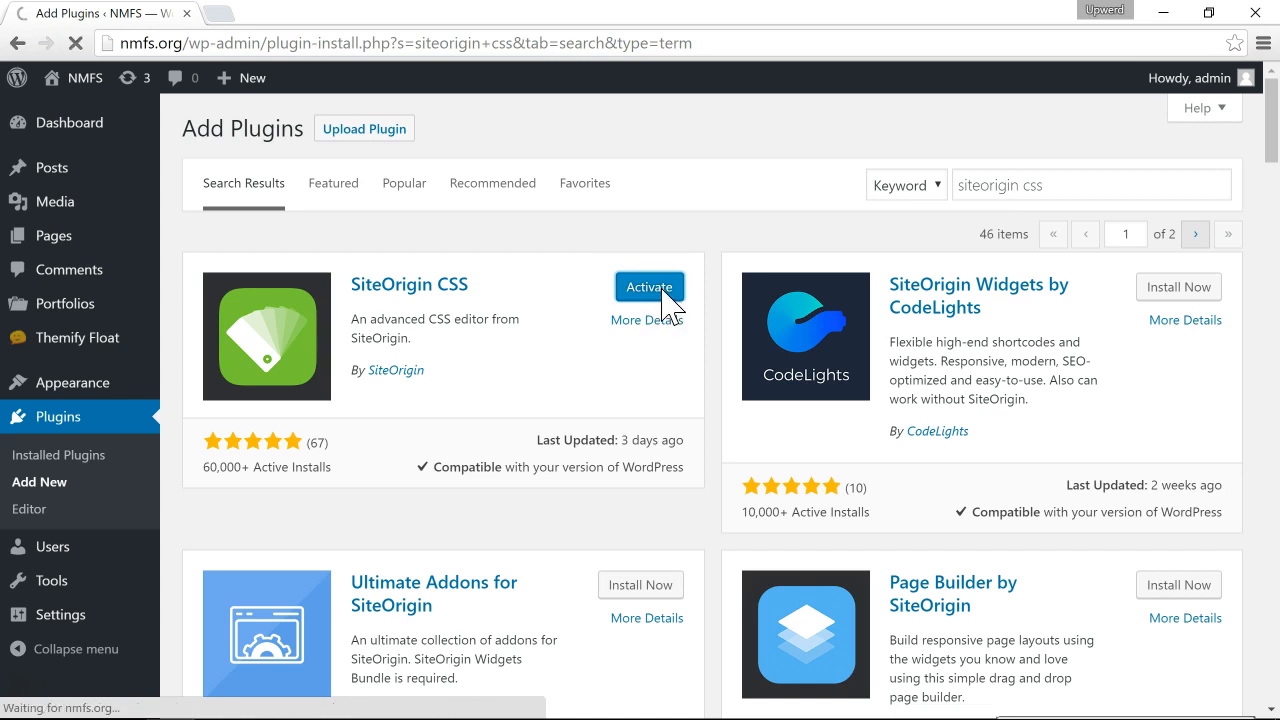
Open Appearance > Custom CSS and switch to the visual editor with live preview
left_click(648, 287)
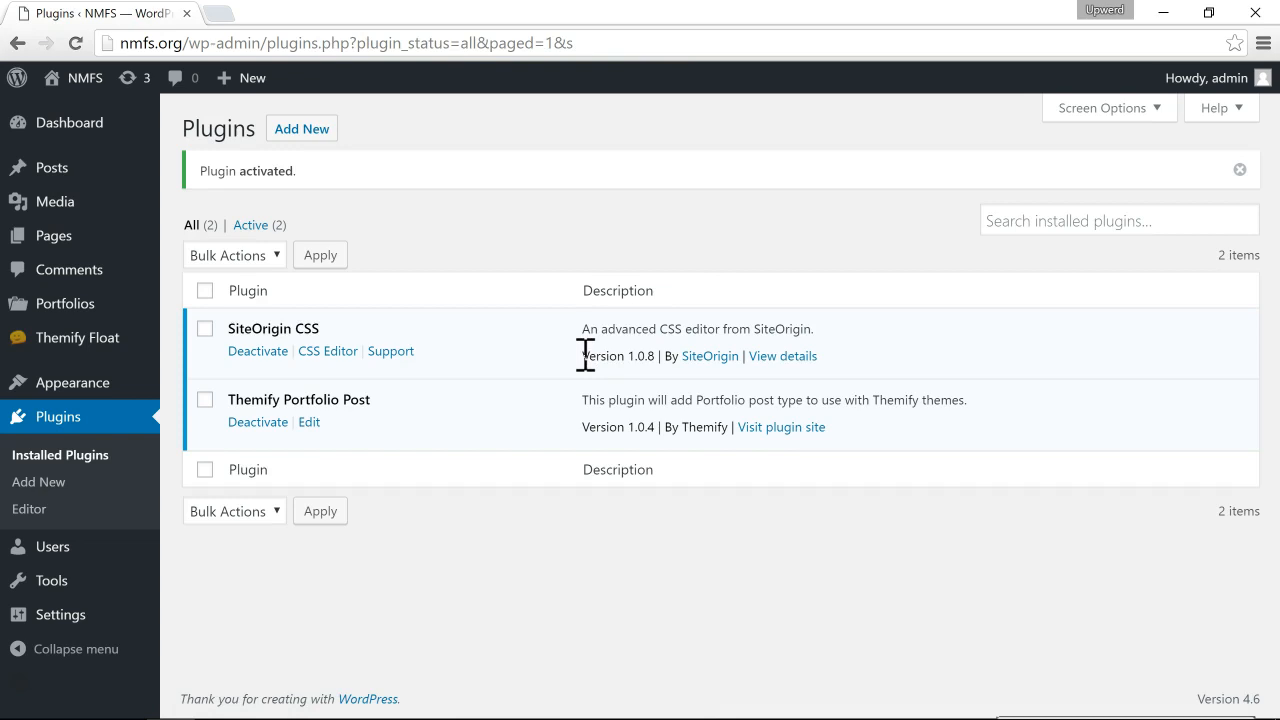
mouse_move(71, 382)
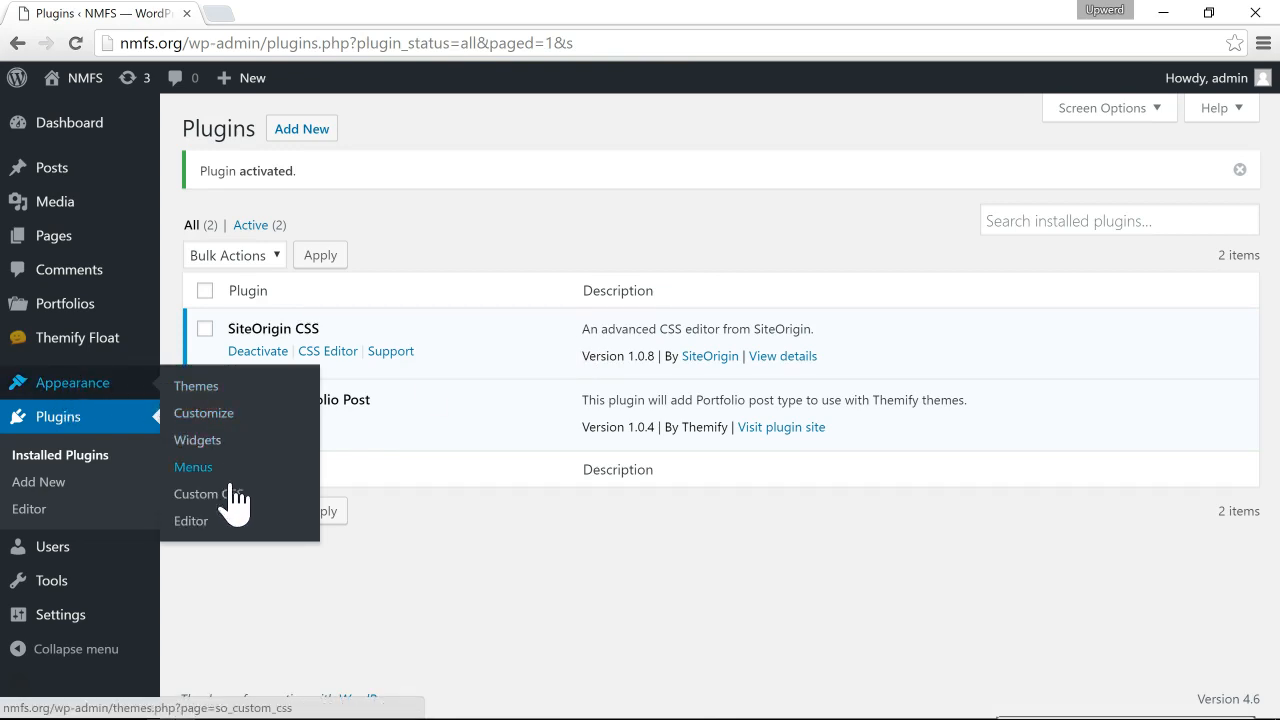
left_click(208, 493)
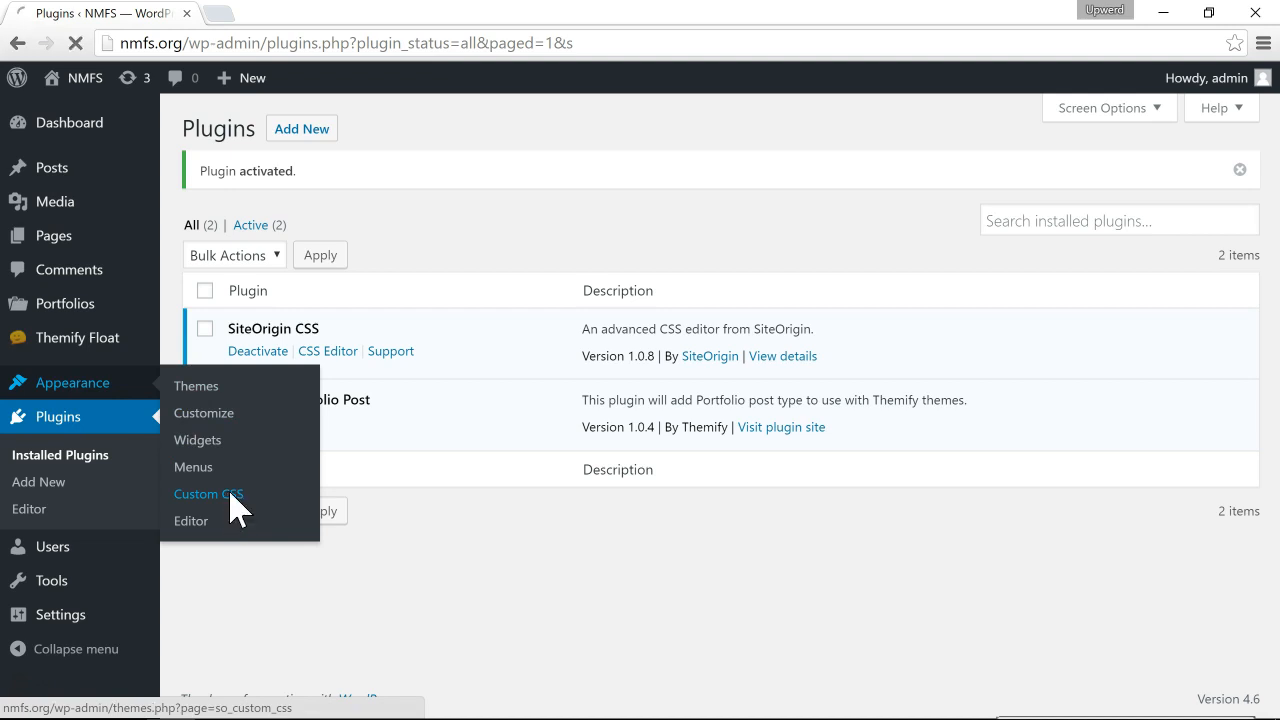
left_click(208, 493)
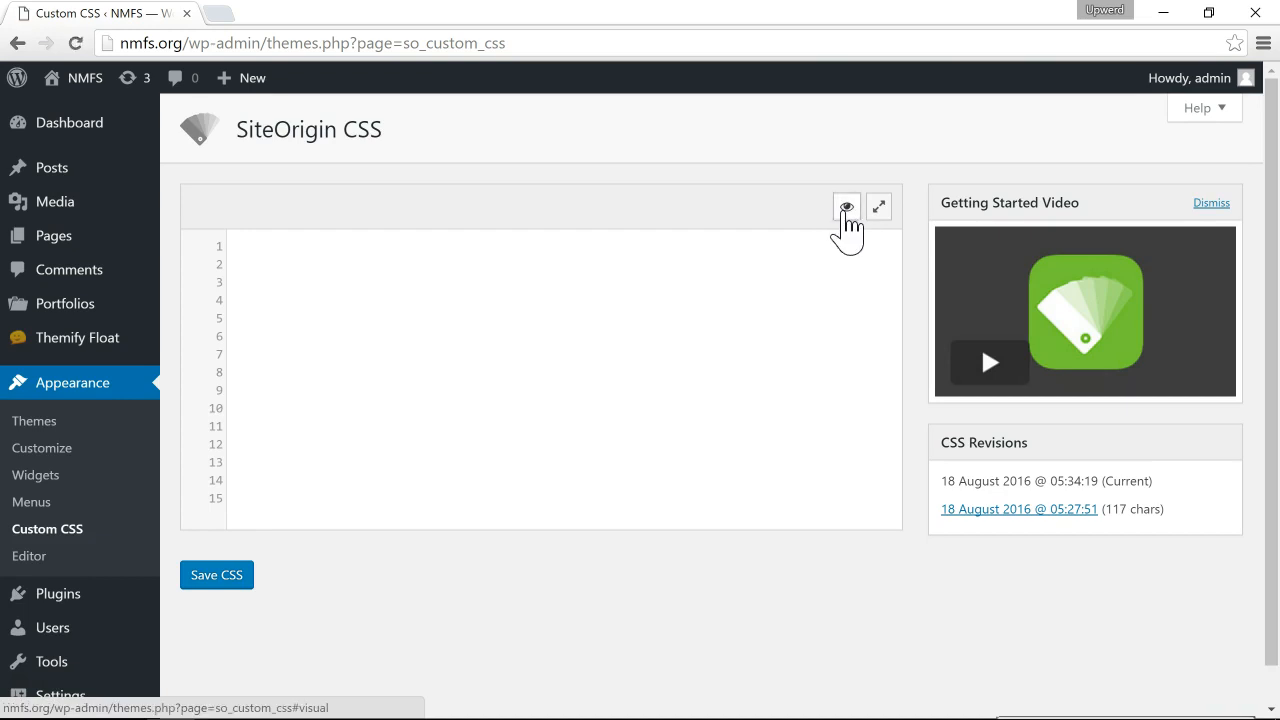
left_click(846, 207)
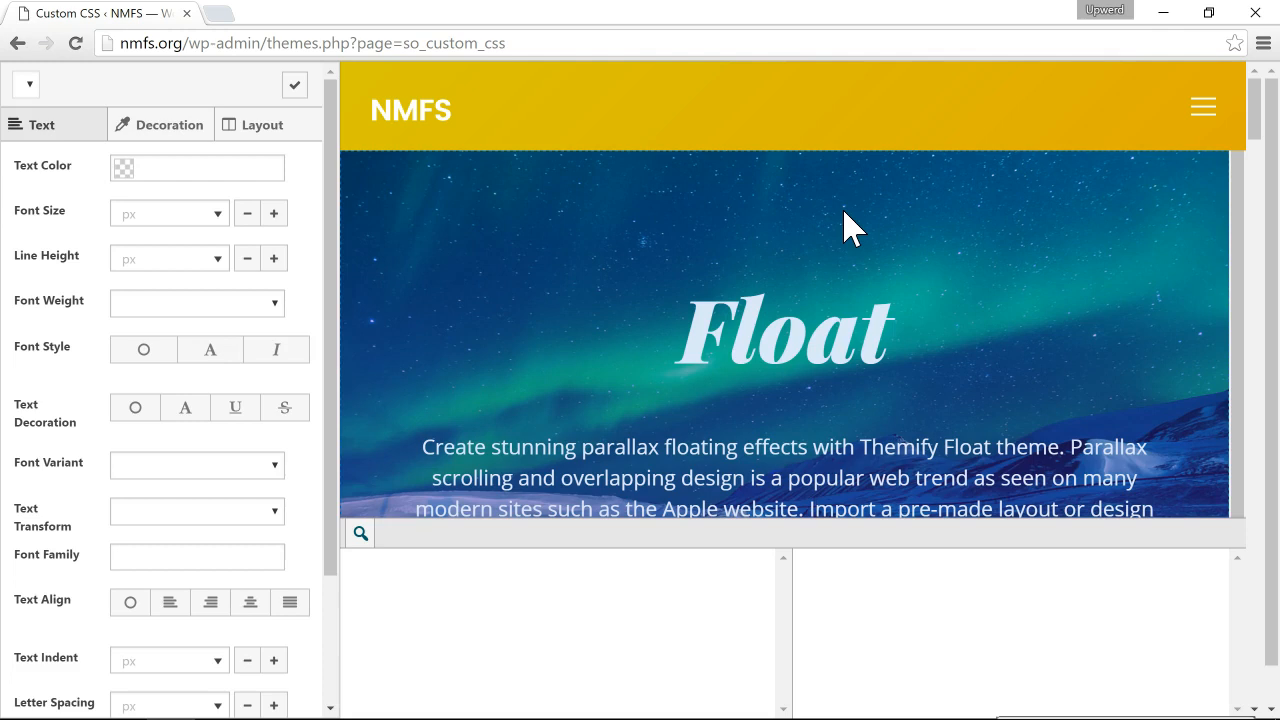
mouse_move(455, 195)
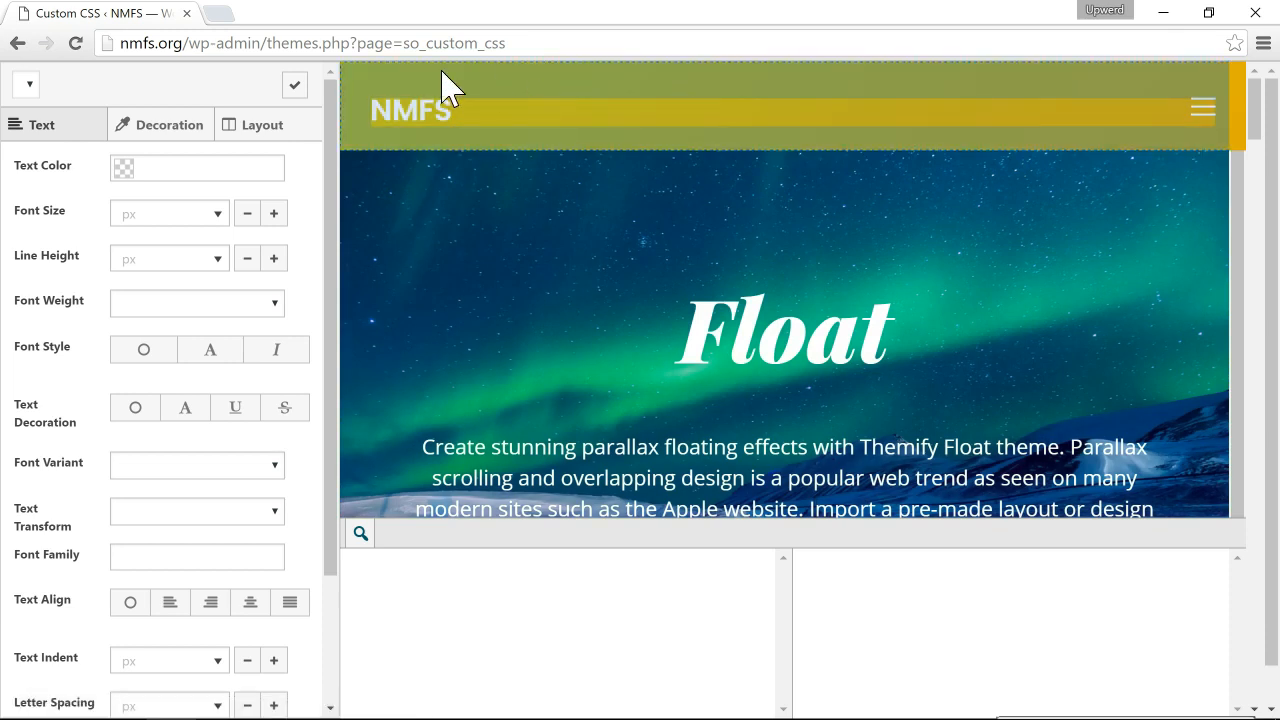
mouse_move(420, 95)
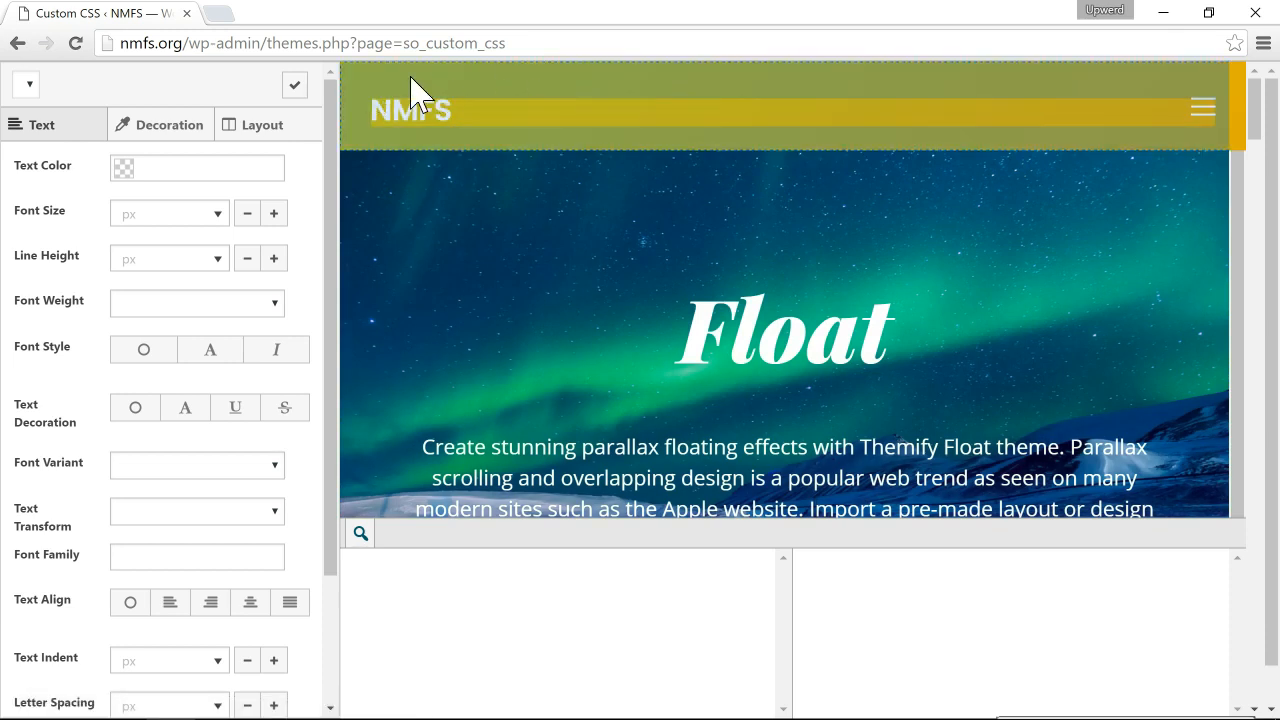
mouse_move(360, 90)
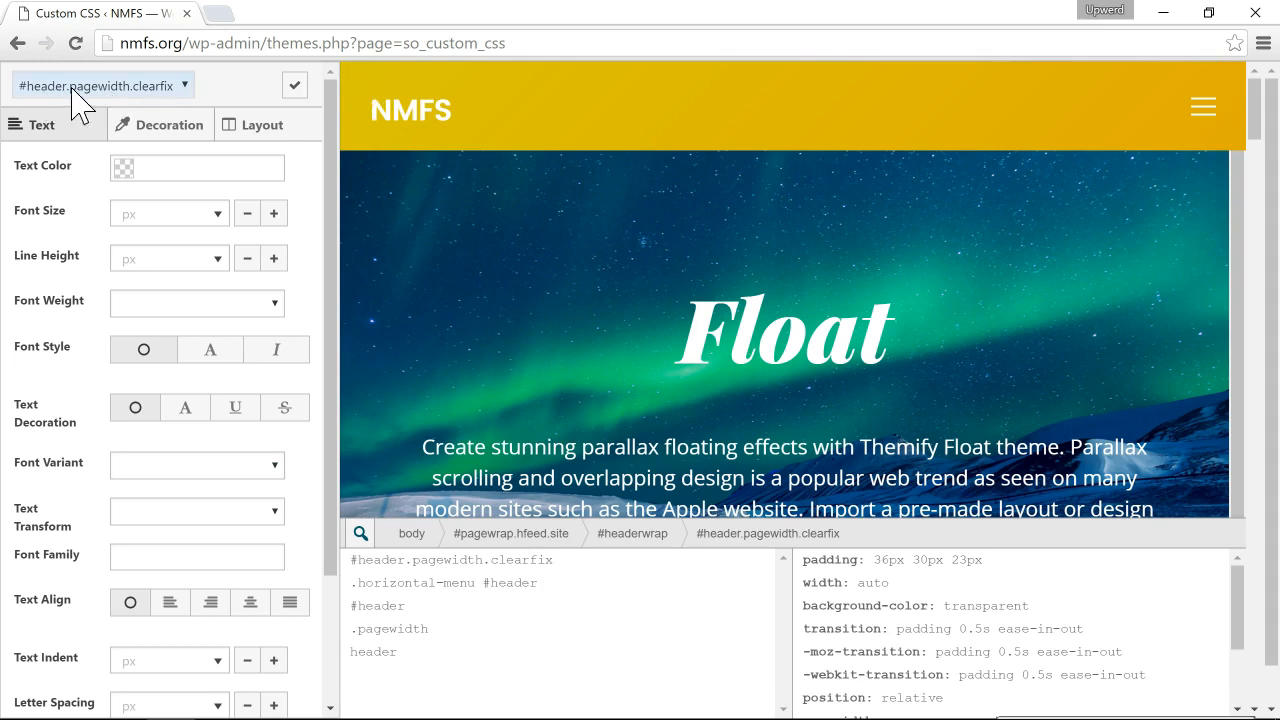
mouse_move(185, 122)
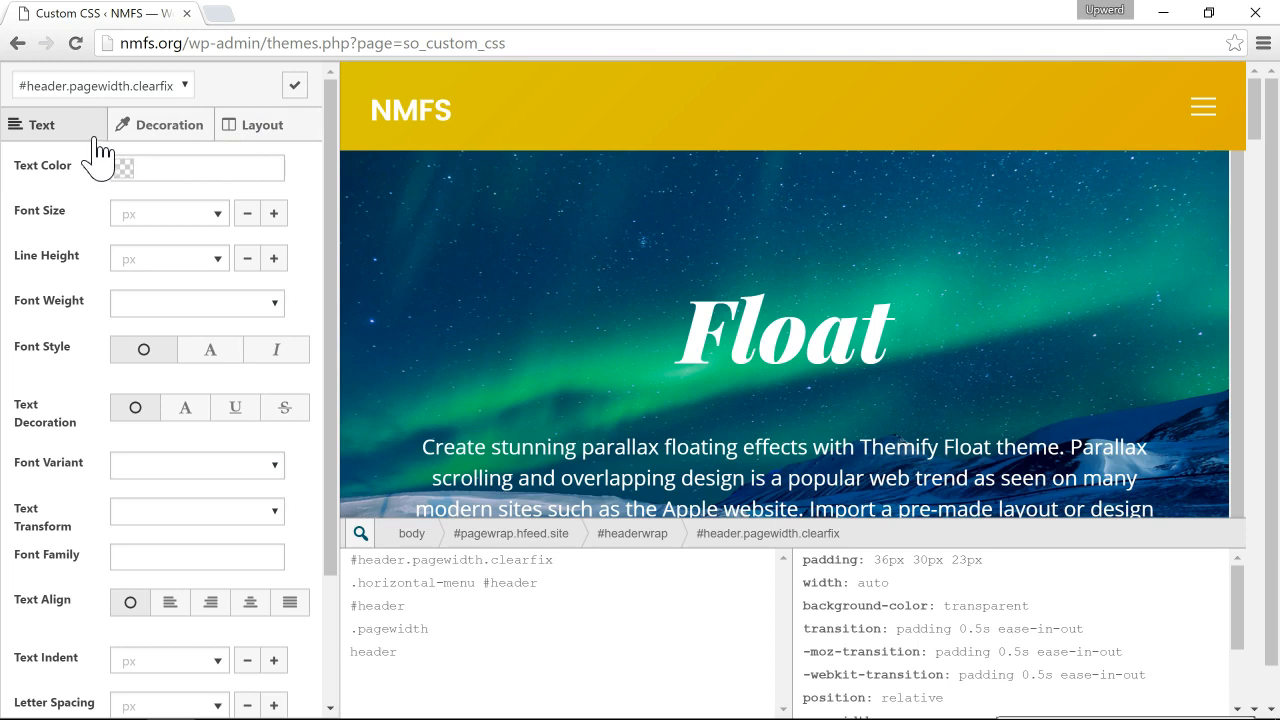
Show the Decoration settings for the selected NMFS header
left_click(167, 124)
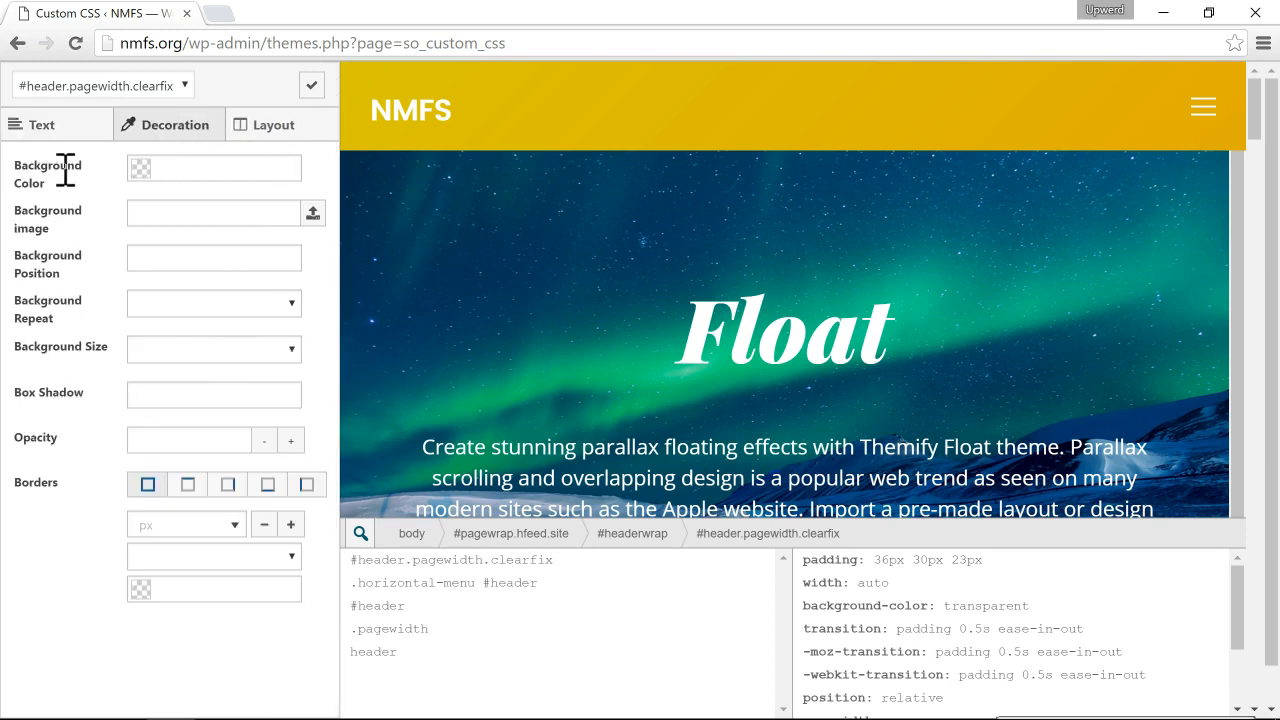
Try brown shades and settle the header Background Color on #856363
left_click(213, 167)
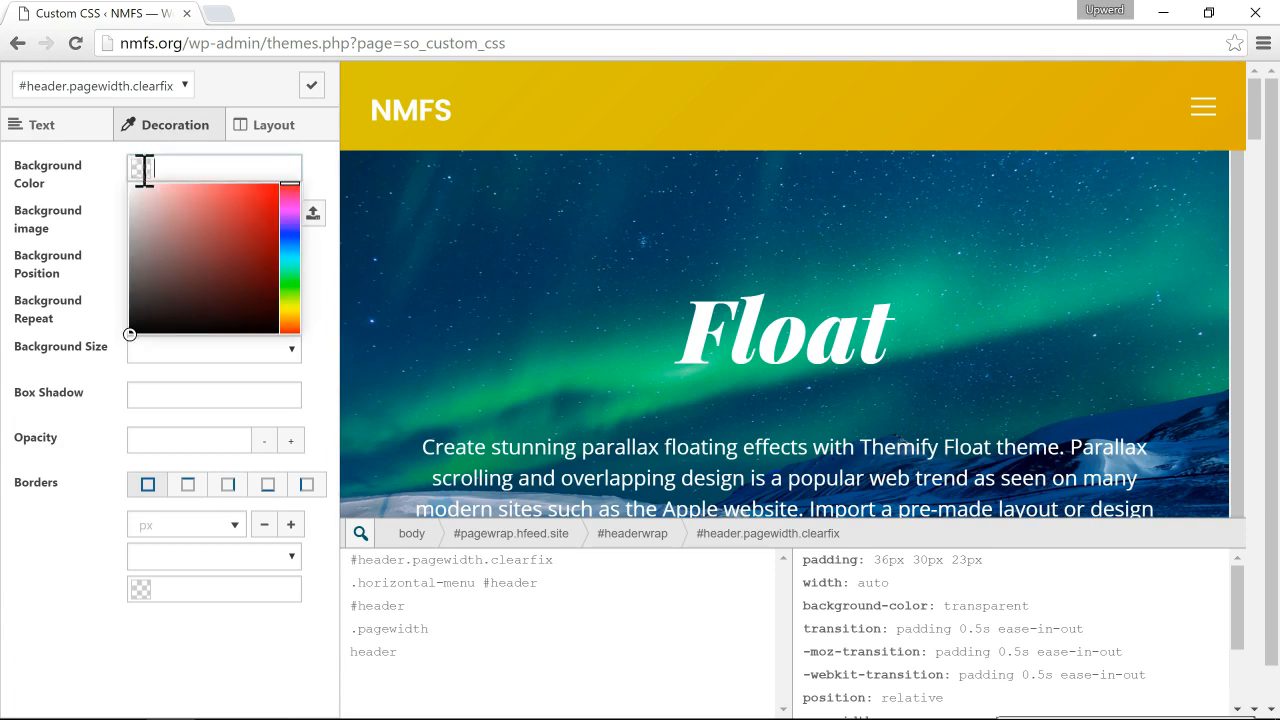
left_click(225, 293)
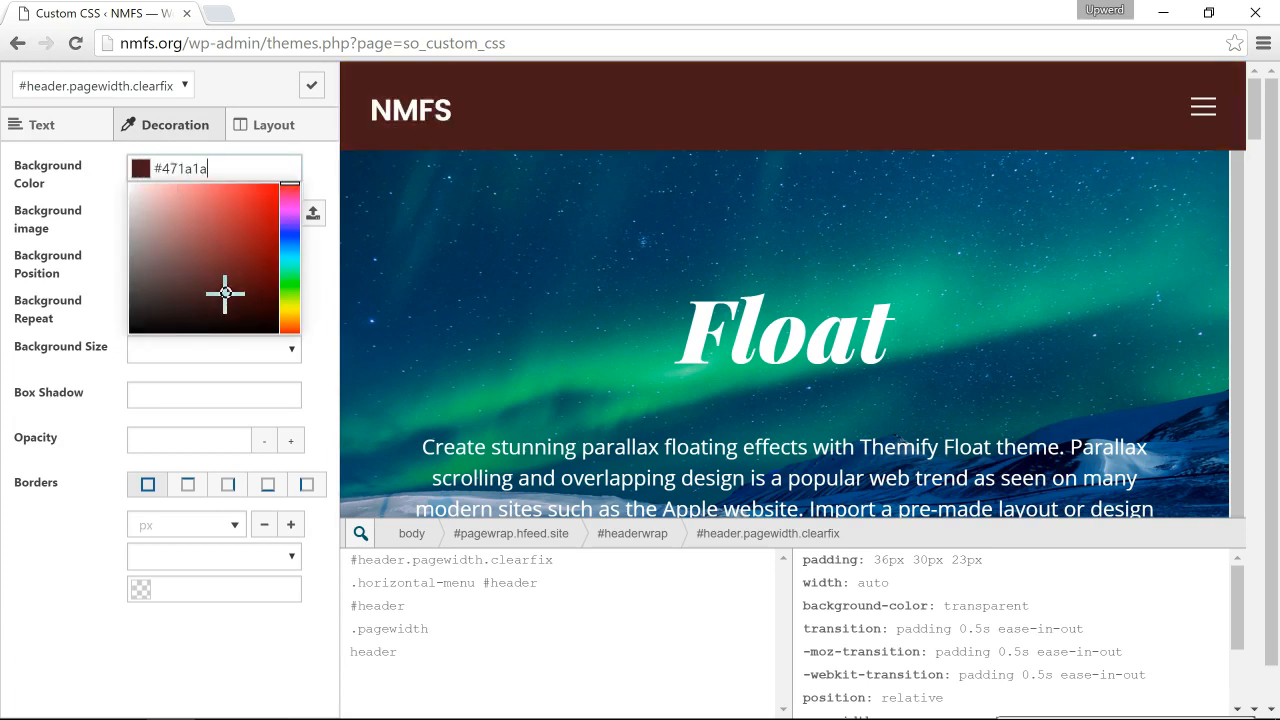
left_click(167, 222)
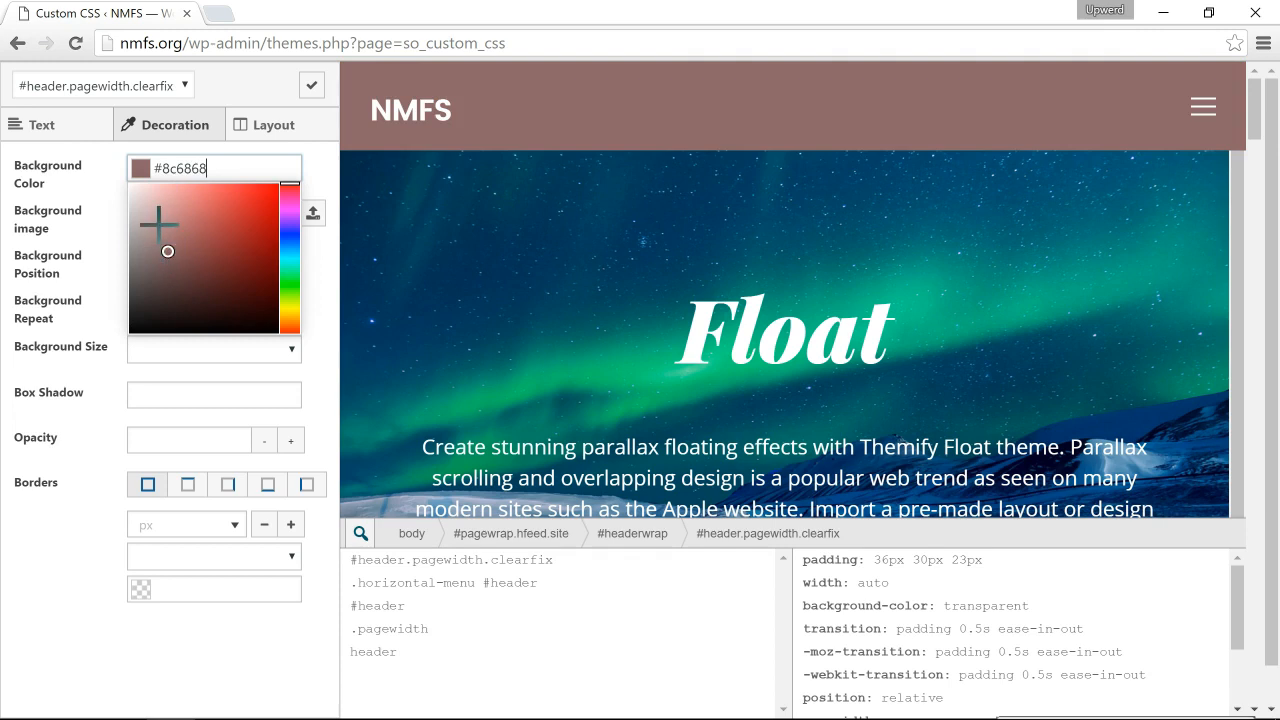
left_click(196, 288)
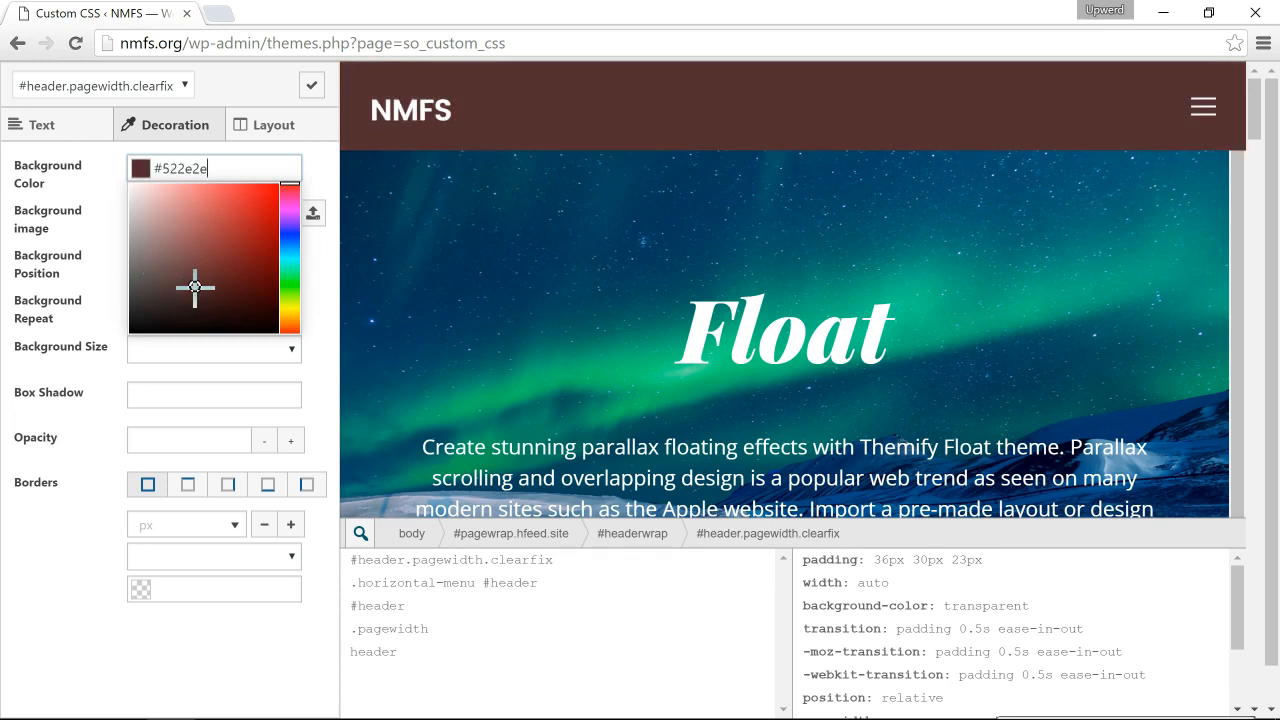
left_click_drag(195, 288, 175, 221)
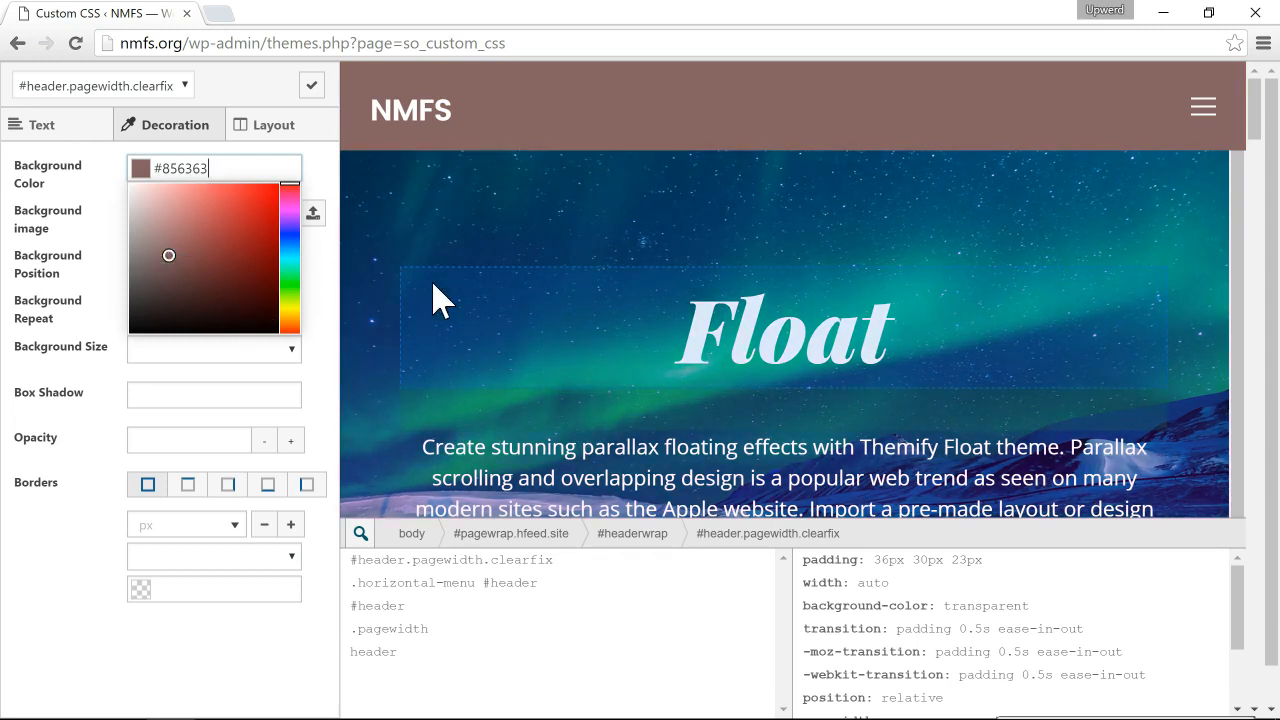
scroll("down", 3)
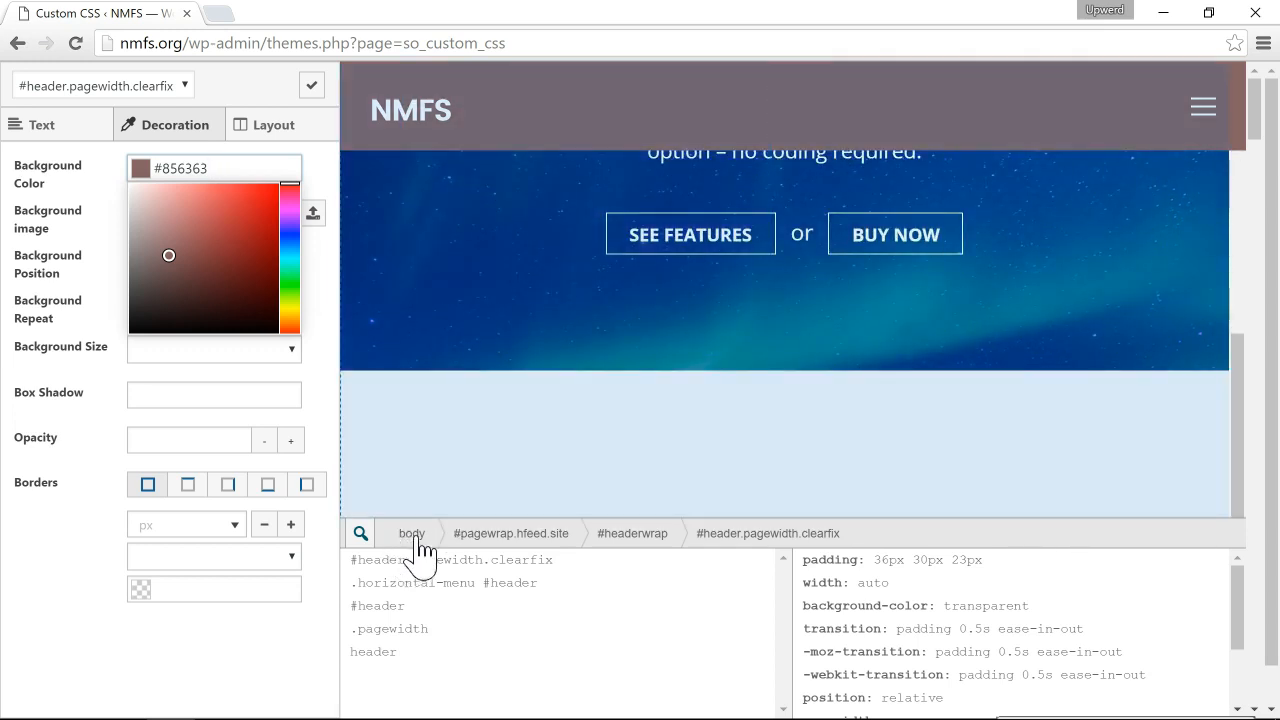
Select body, set its Background Color to red #9e3636, and apply to the CSS code
left_click(410, 533)
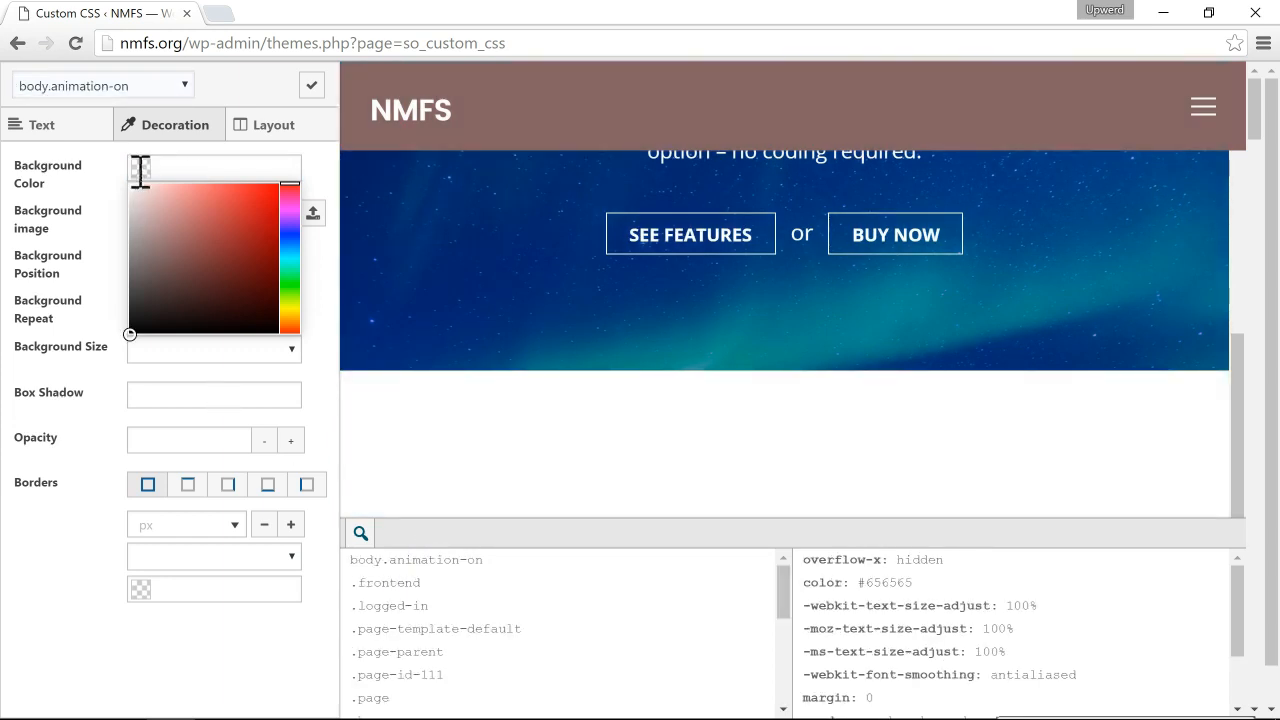
left_click(170, 303)
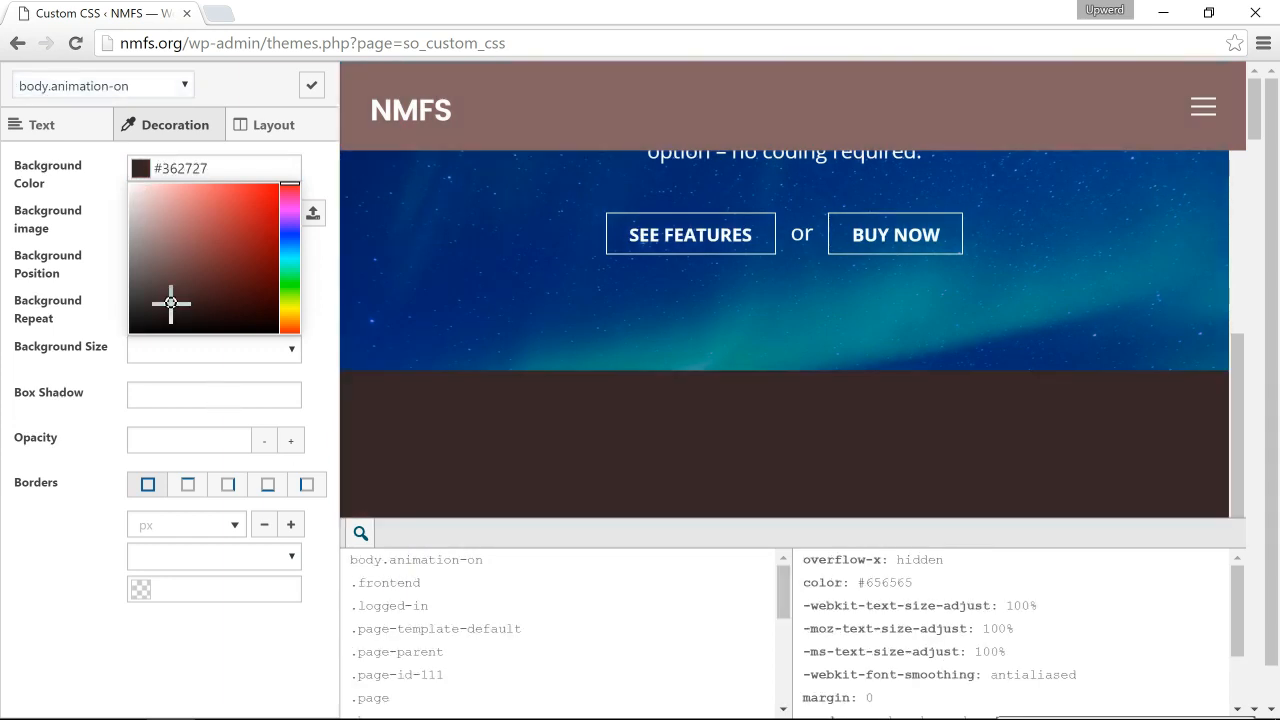
left_click(207, 233)
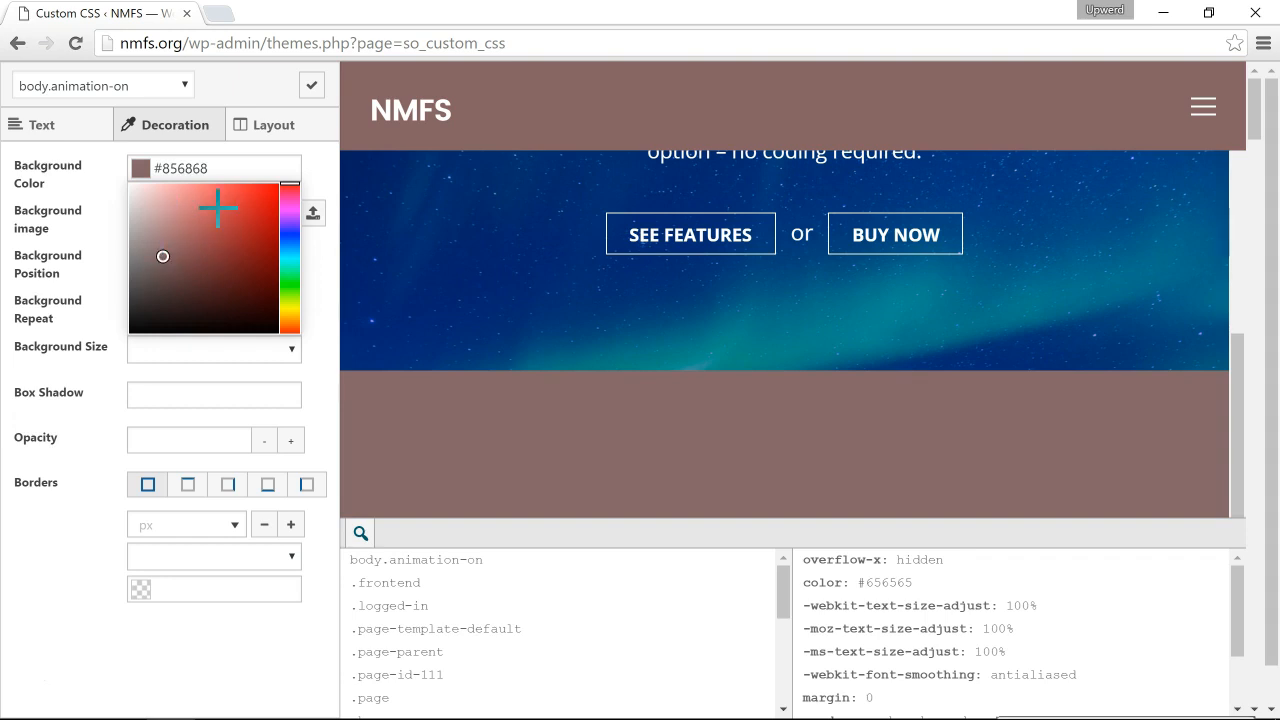
left_click(227, 242)
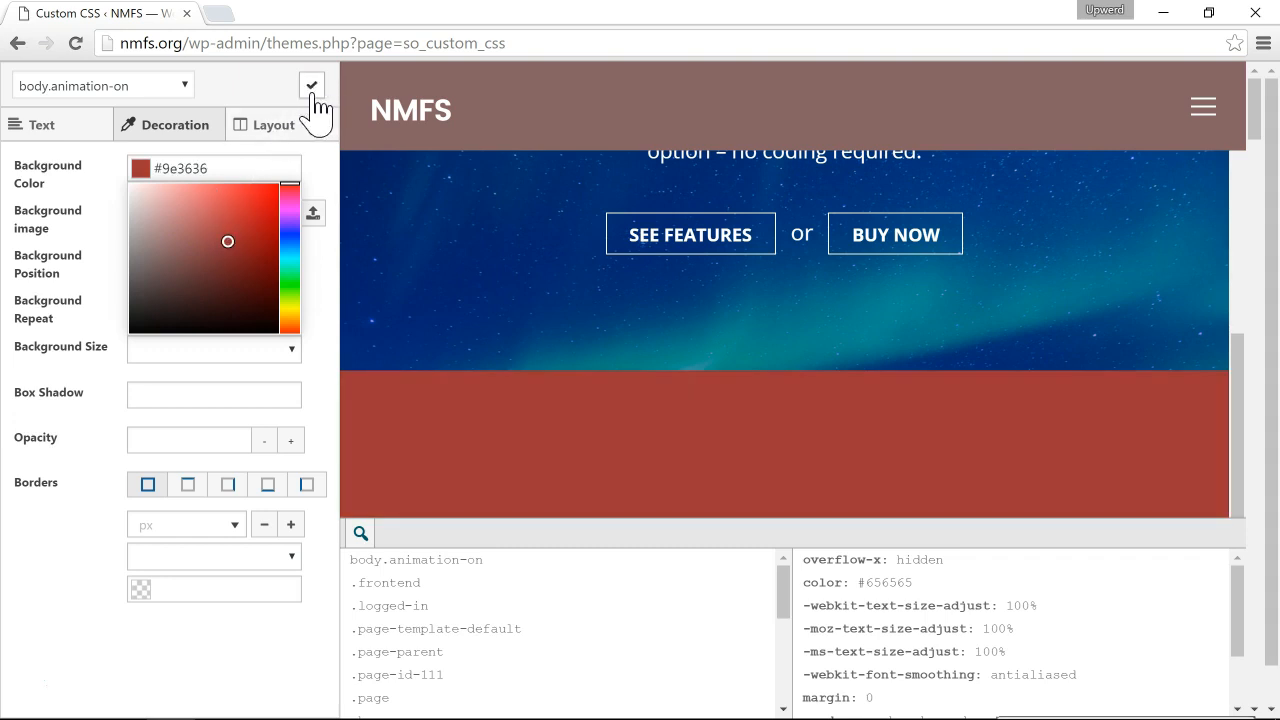
left_click(311, 84)
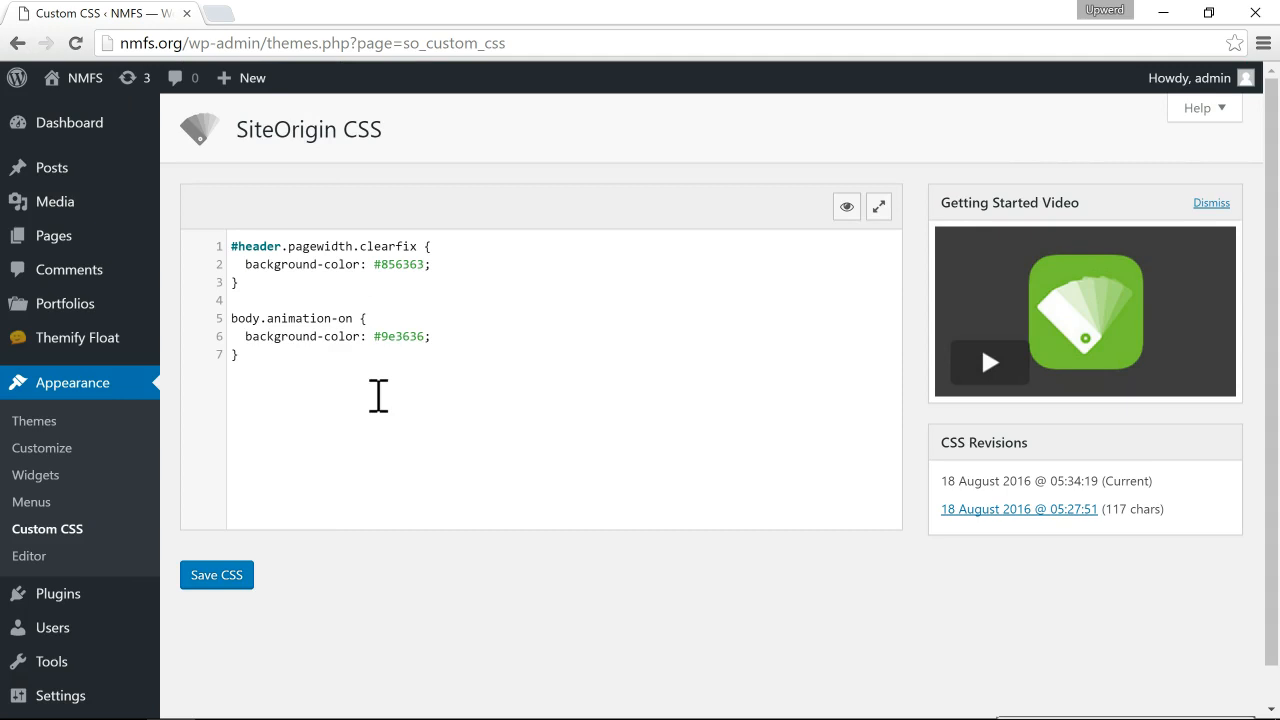
mouse_move(272, 248)
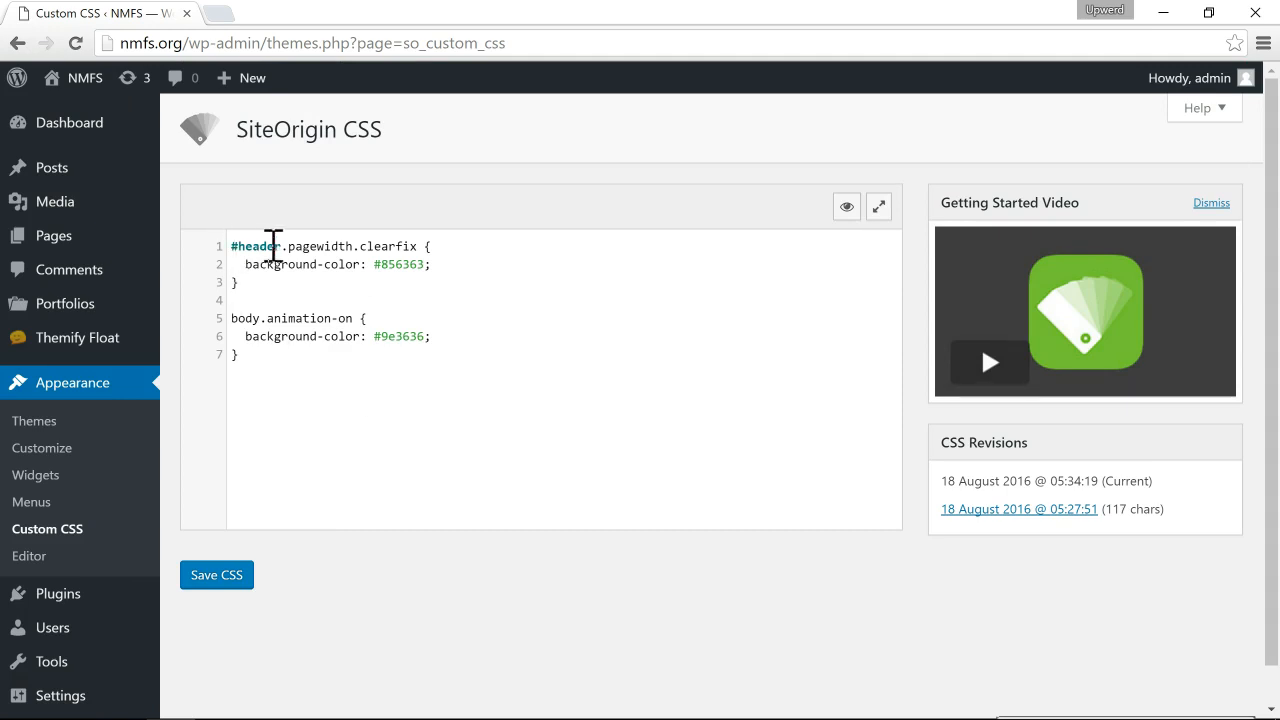
mouse_move(315, 573)
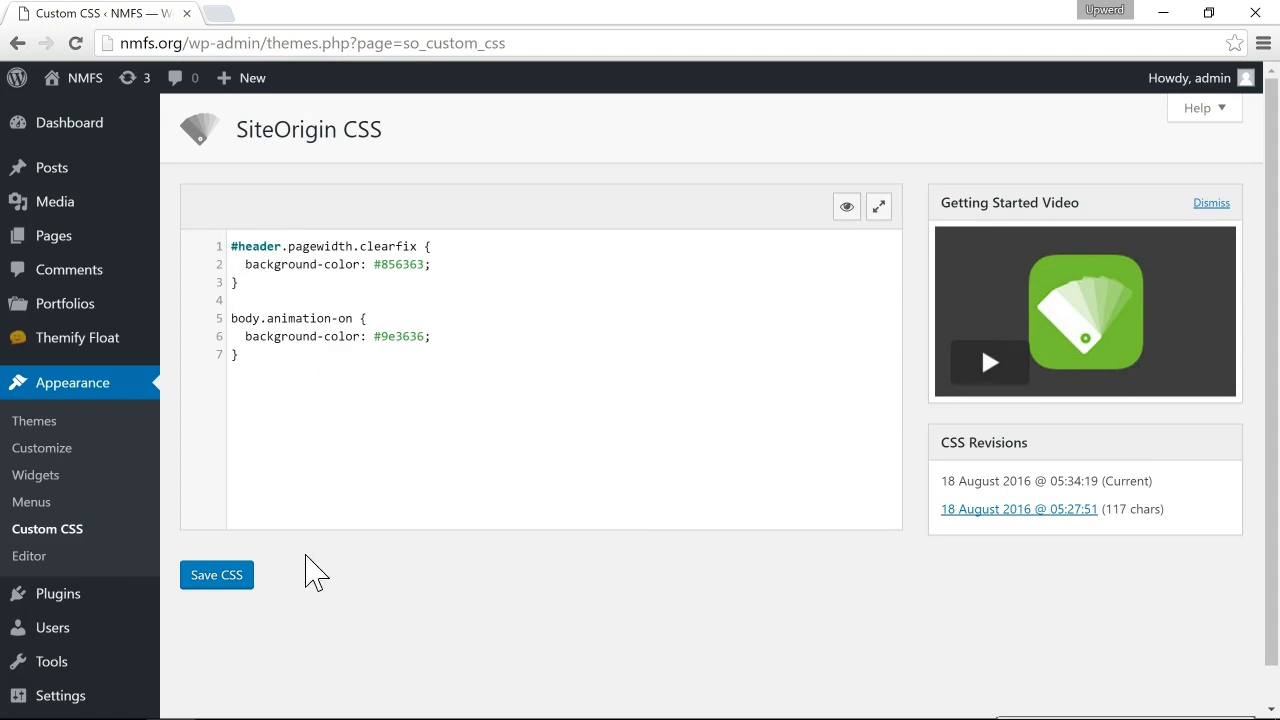
Save the CSS until the 'Site design updated' notice appears
left_click(217, 574)
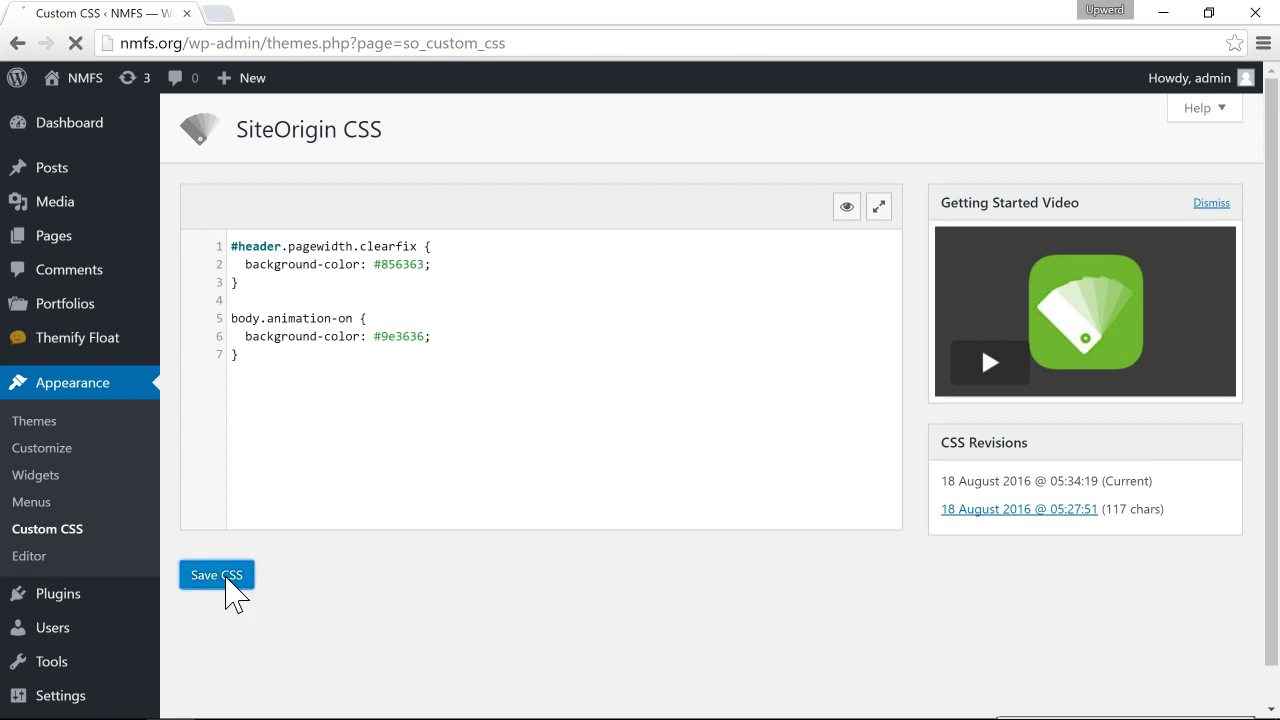
left_click(216, 574)
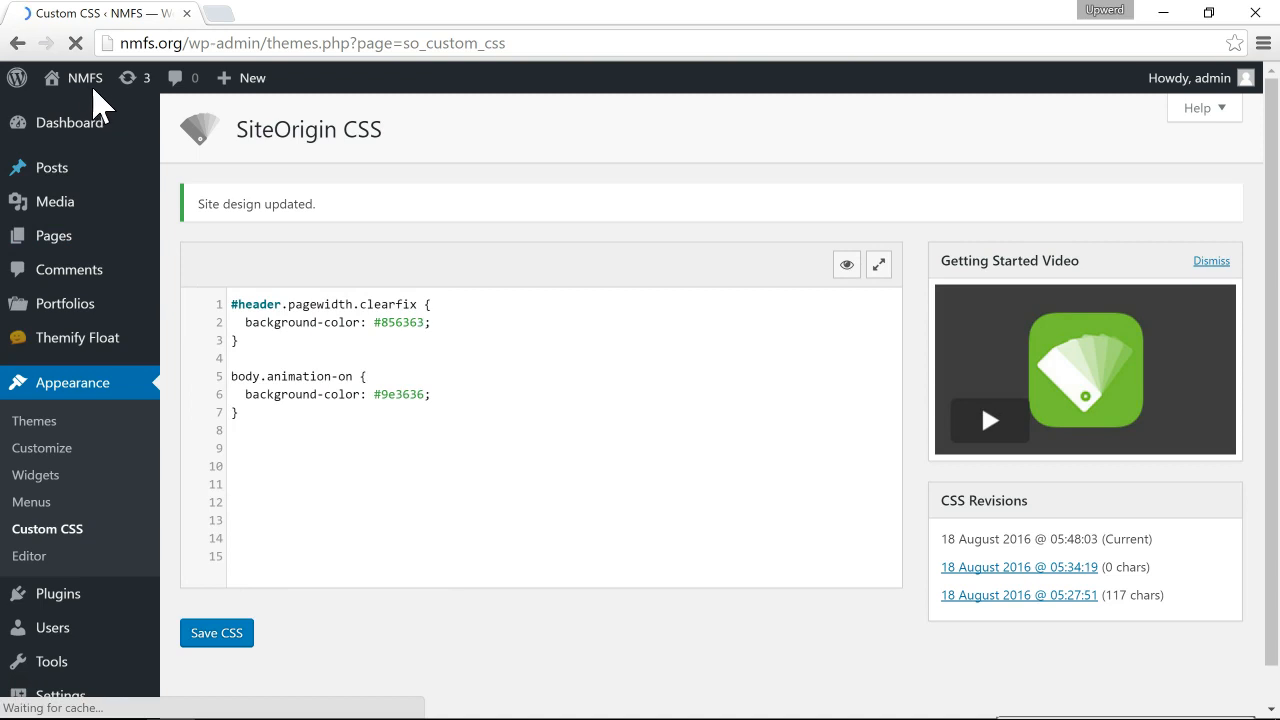
mouse_move(85, 78)
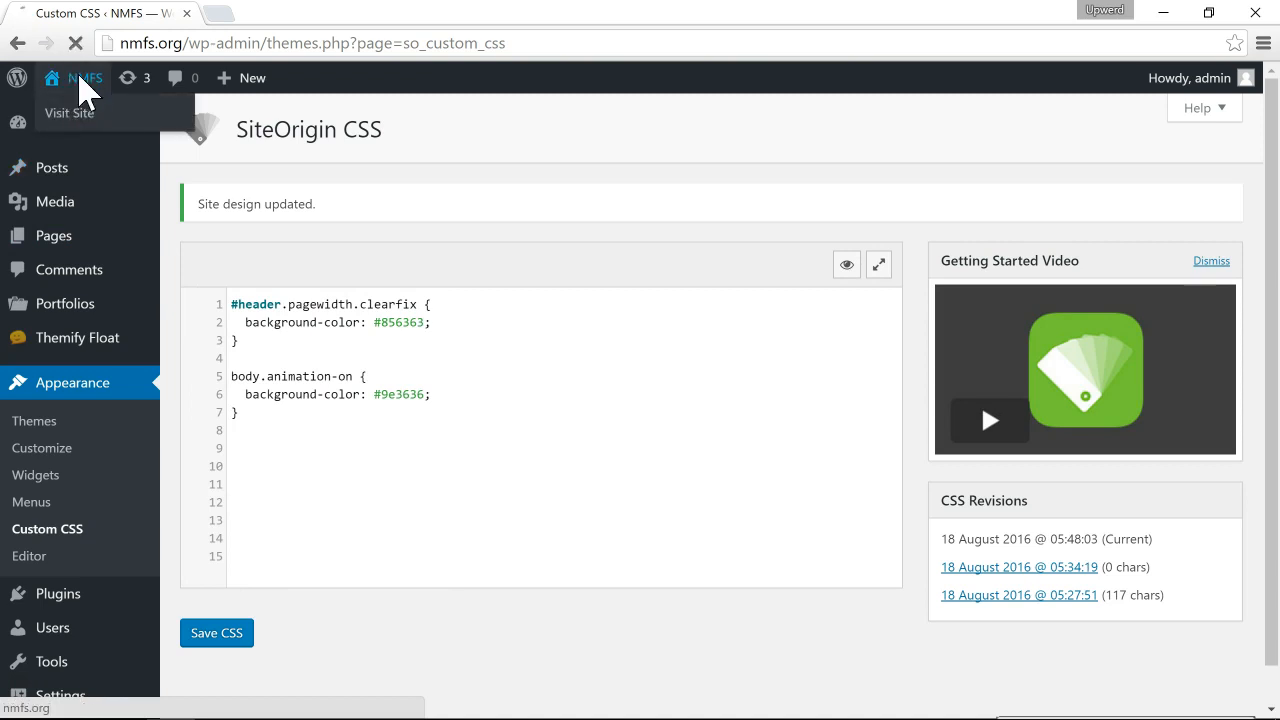
Visit the NMFS front page and scroll to inspect the muted brown header and red background
left_click(68, 112)
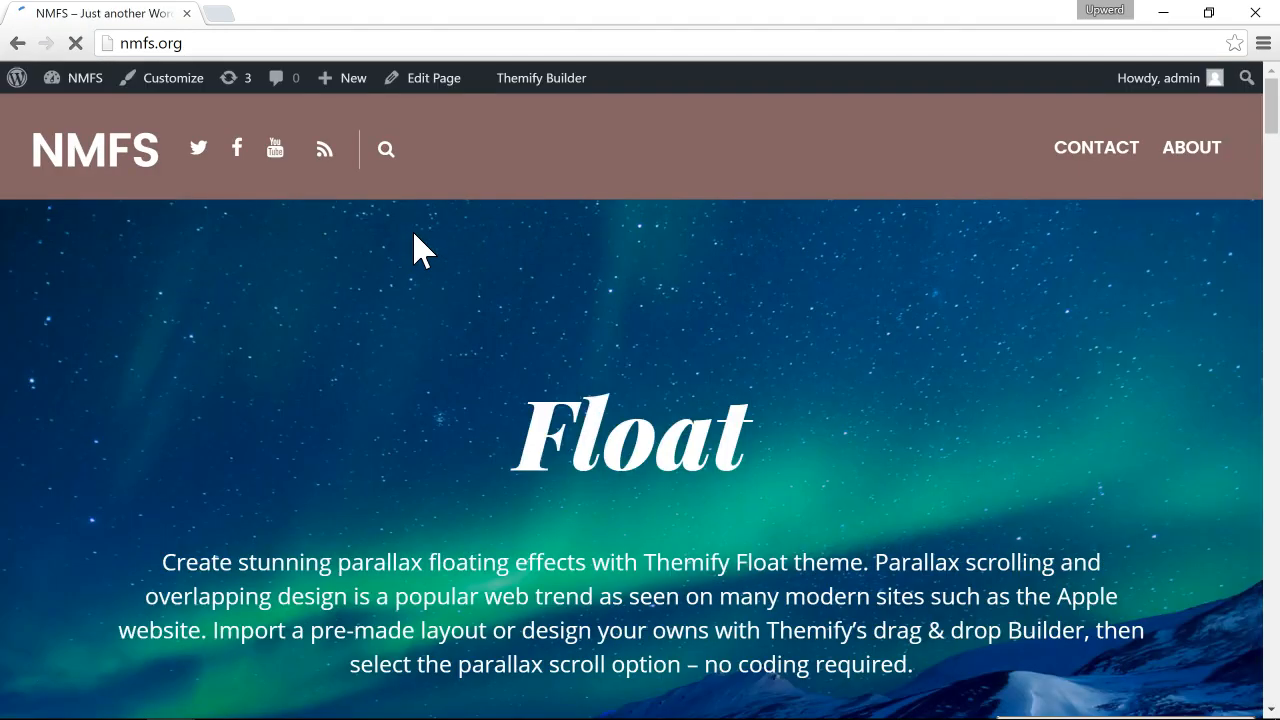
scroll("down", 3)
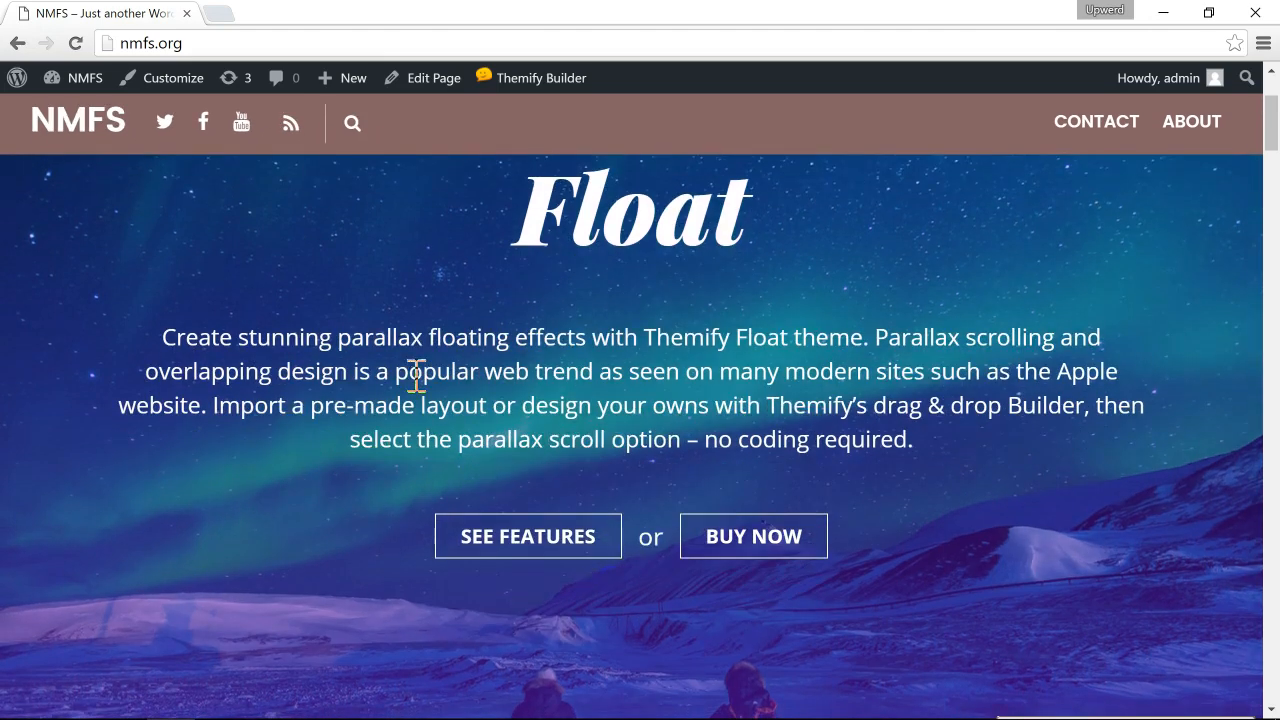
scroll("down", 3)
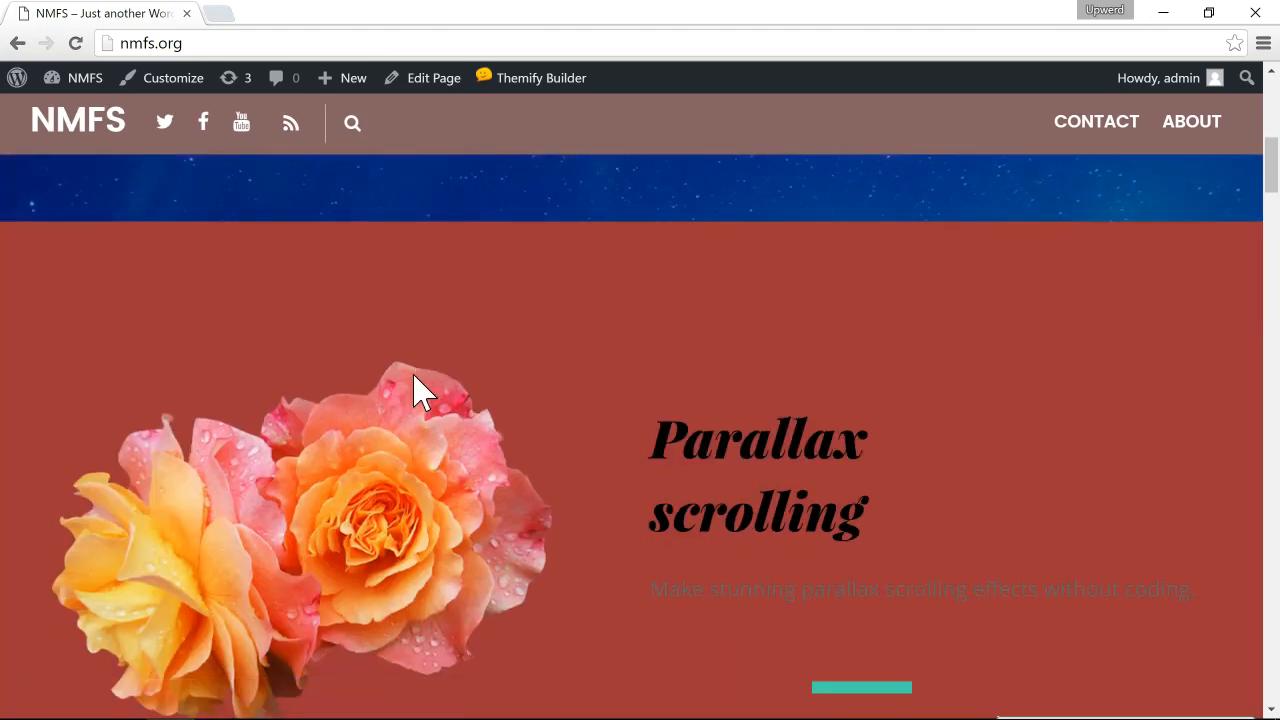
scroll("up", 3)
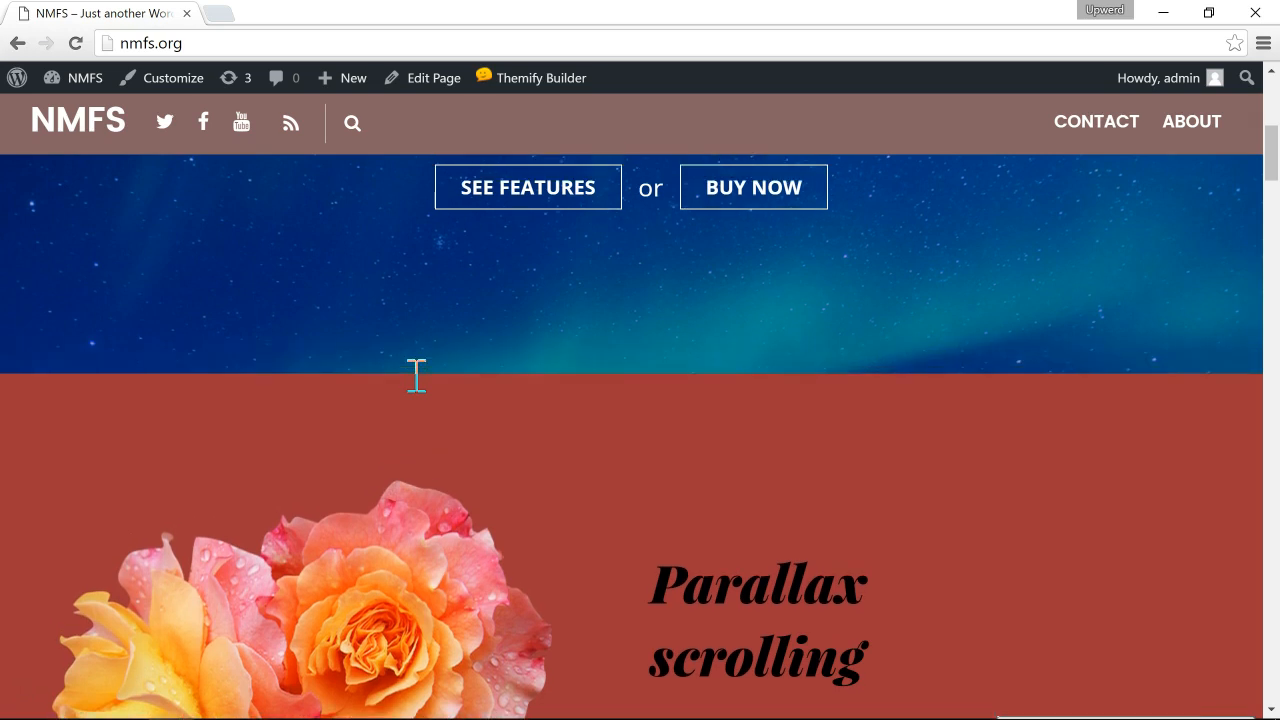
scroll("down", 3)
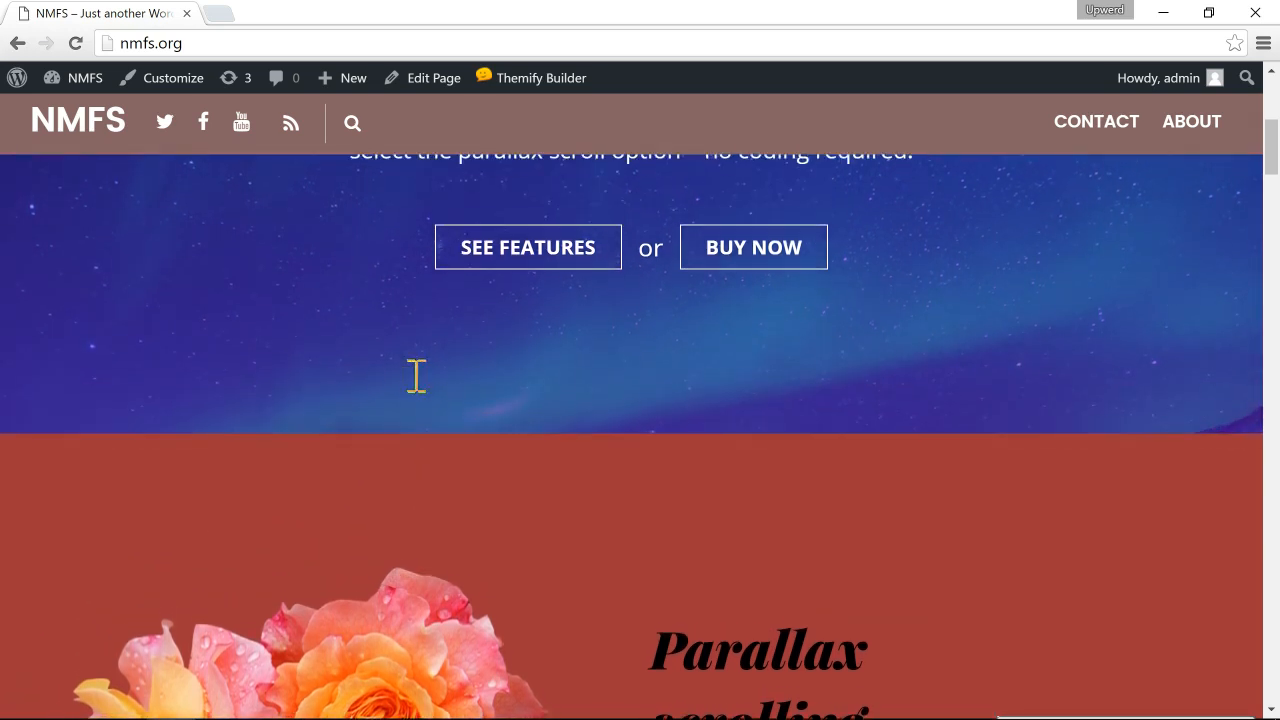
scroll("down", 3)
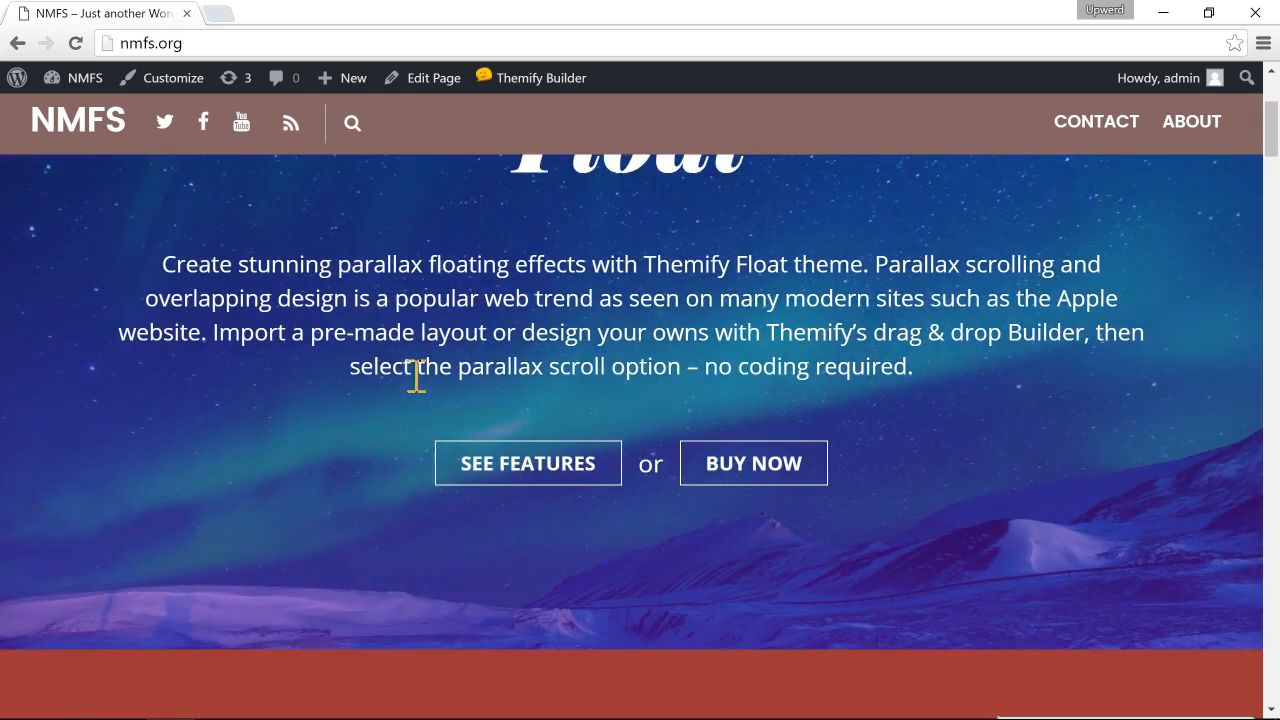